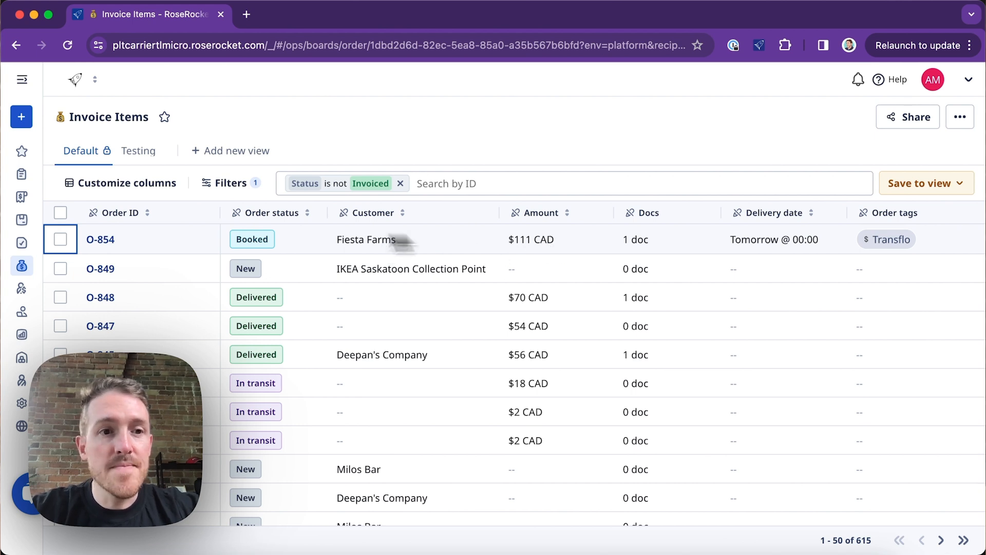
Review order O-854's details and its workflow steps, then close the order
left_click(101, 239)
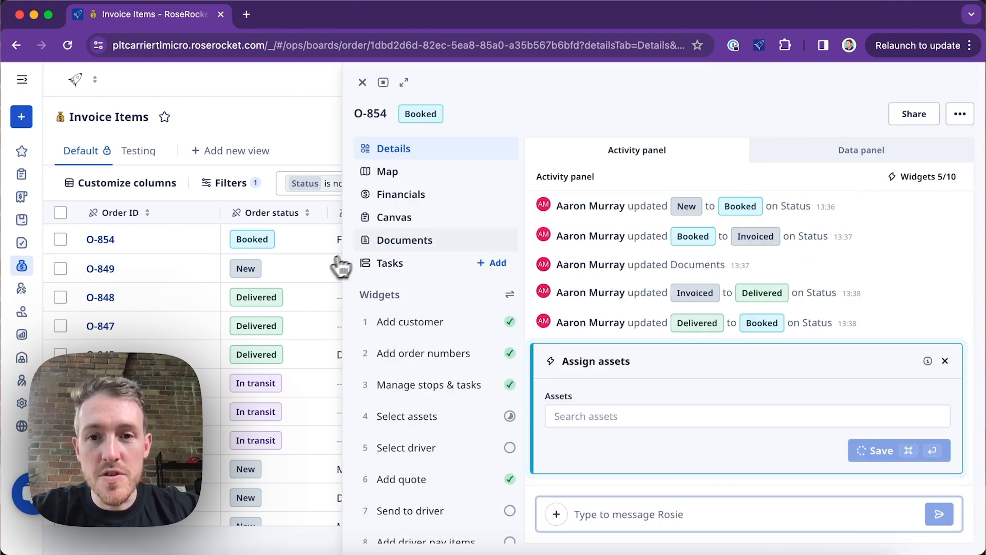
left_click(924, 177)
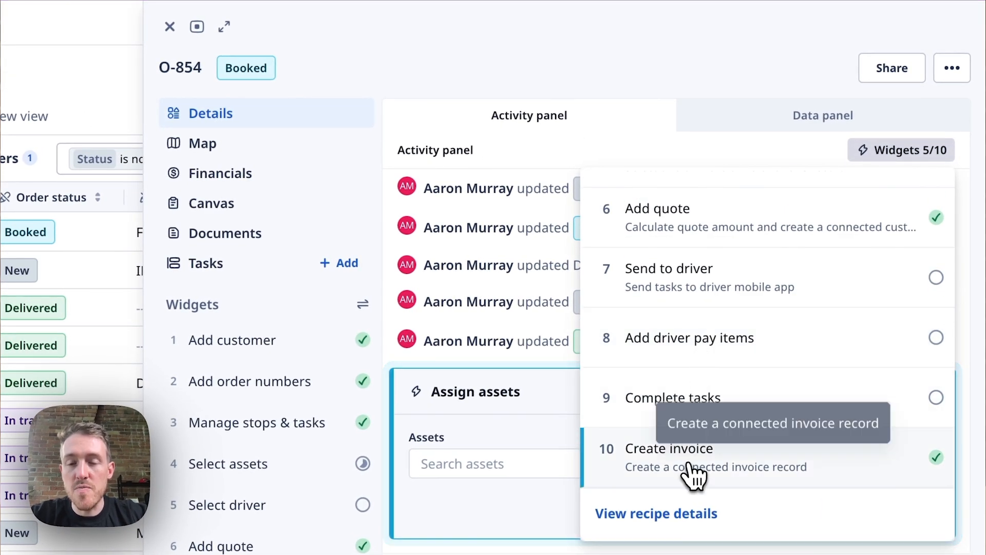
mouse_move(169, 26)
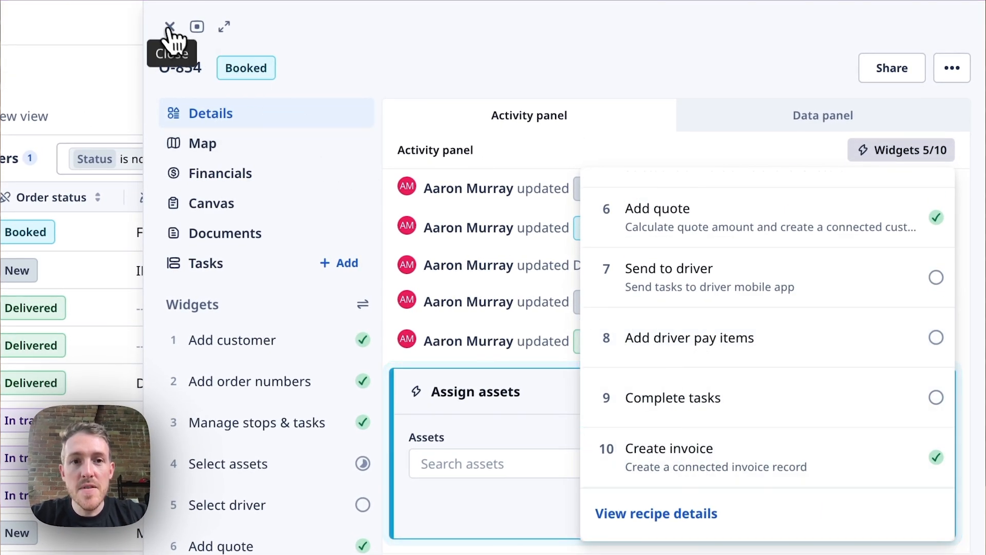
left_click(171, 25)
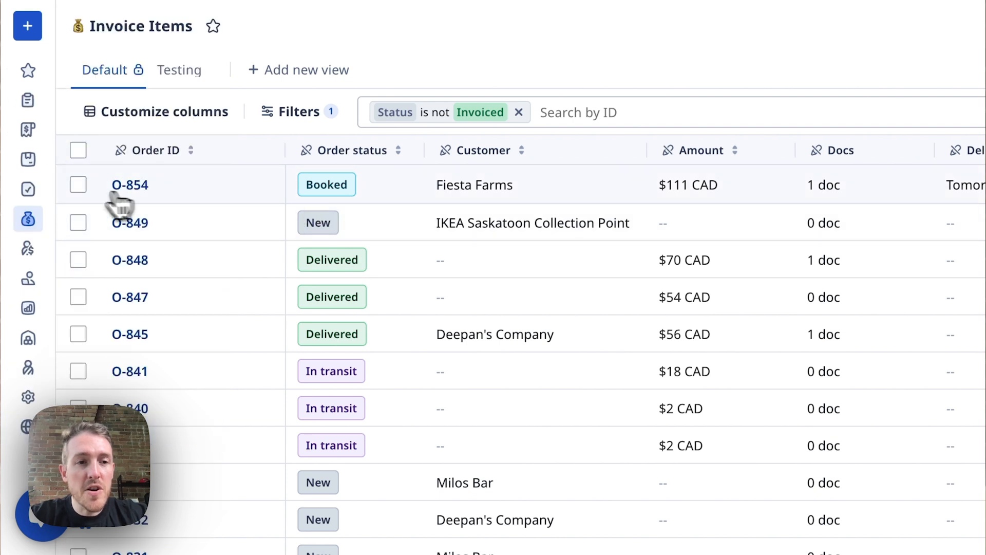
Create INVOICE-258 from order O-854 and save its $111.00 CAD line item
left_click(78, 185)
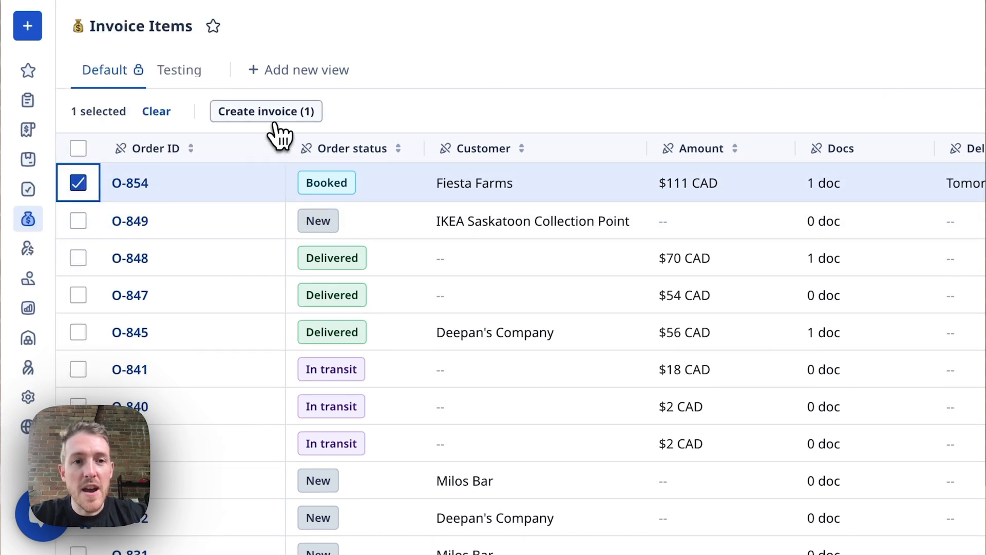
left_click(266, 111)
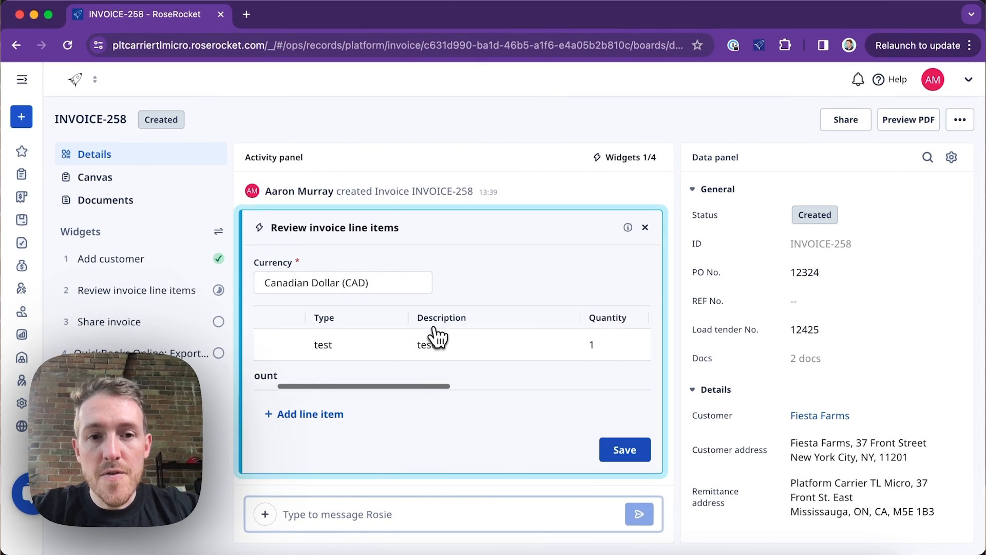
scroll("right", 3)
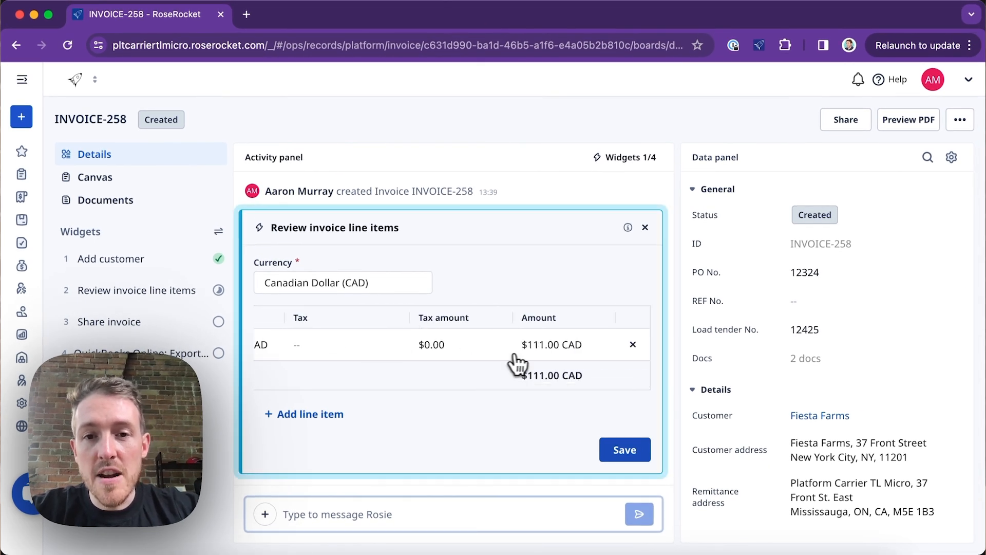
mouse_move(478, 360)
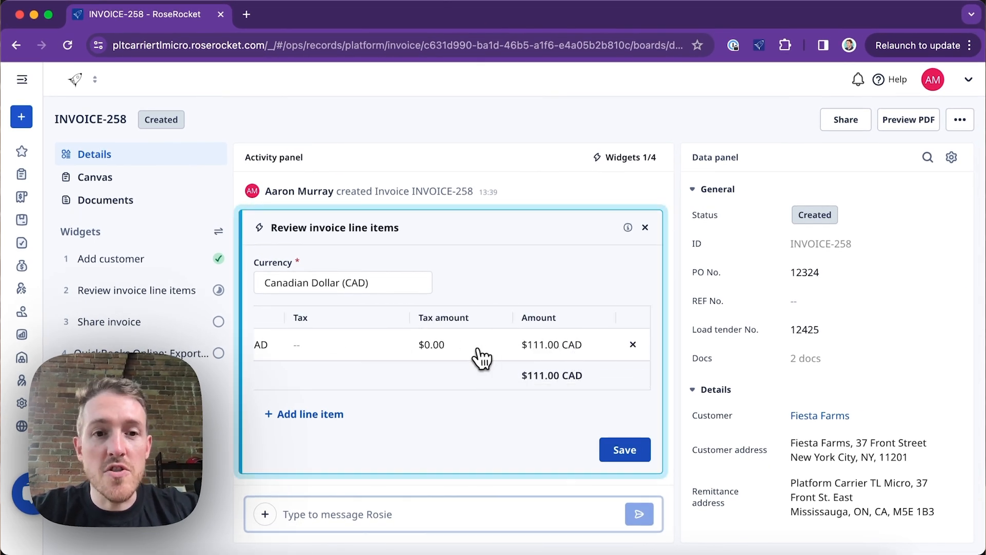
left_click(624, 450)
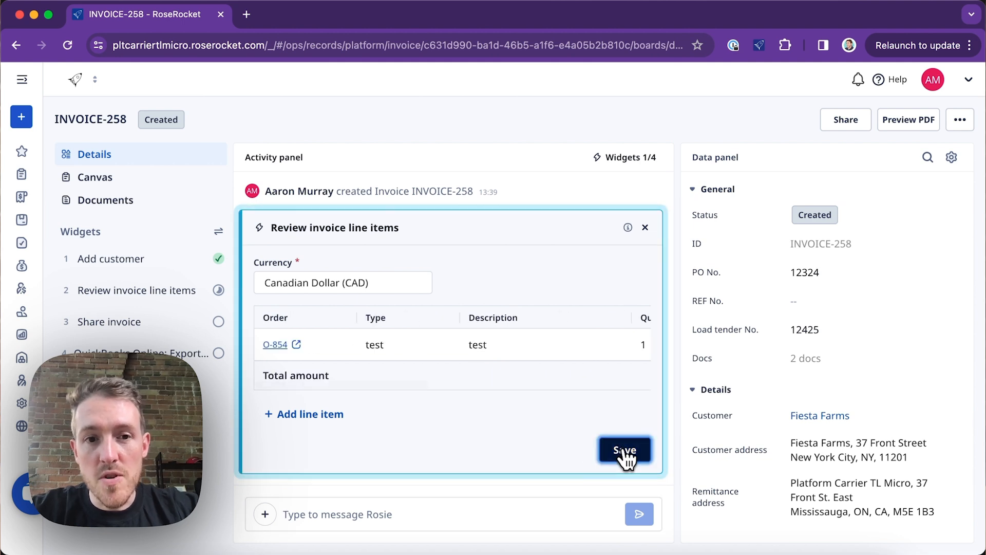
left_click(624, 450)
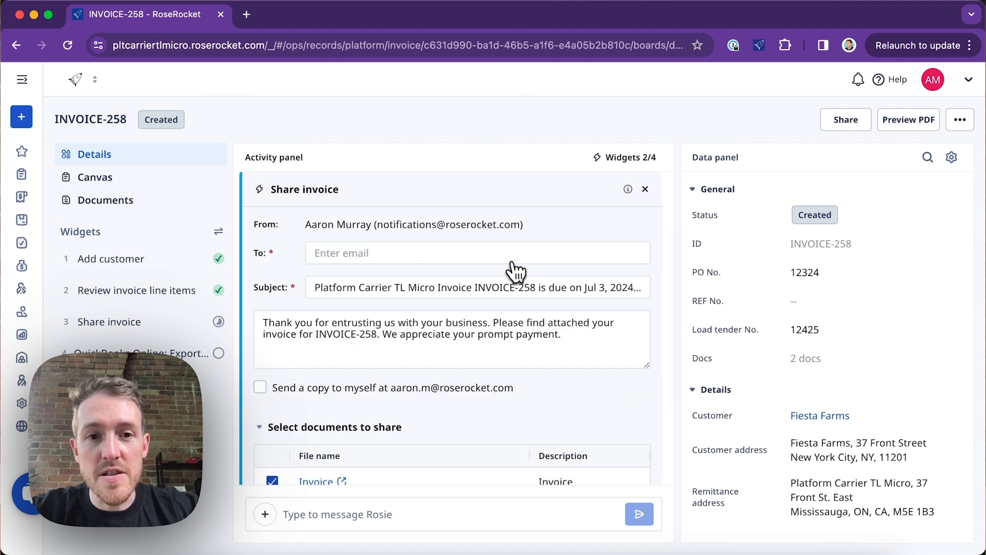
scroll("down", 3)
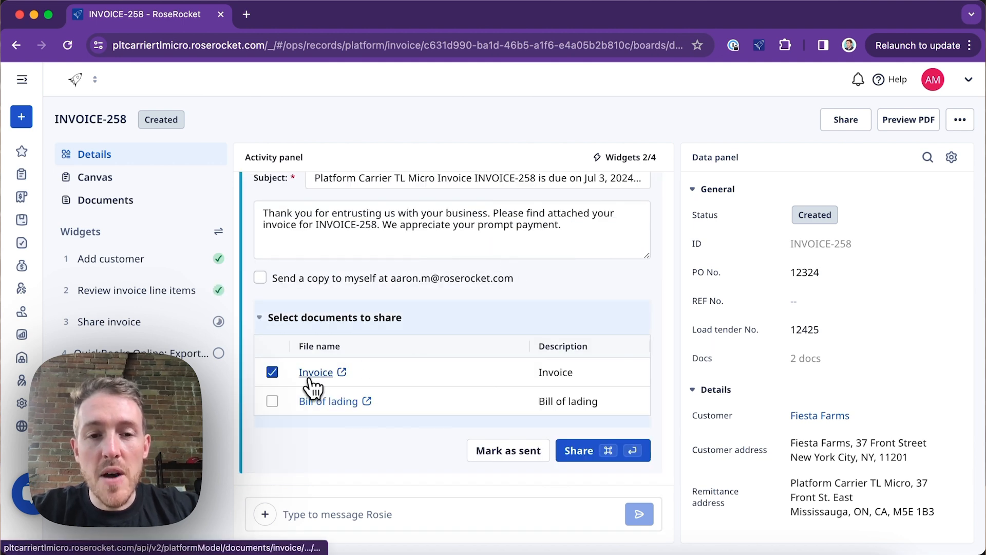
Preview the INVOICE-258 PDF document and scroll through its pages
left_click(316, 372)
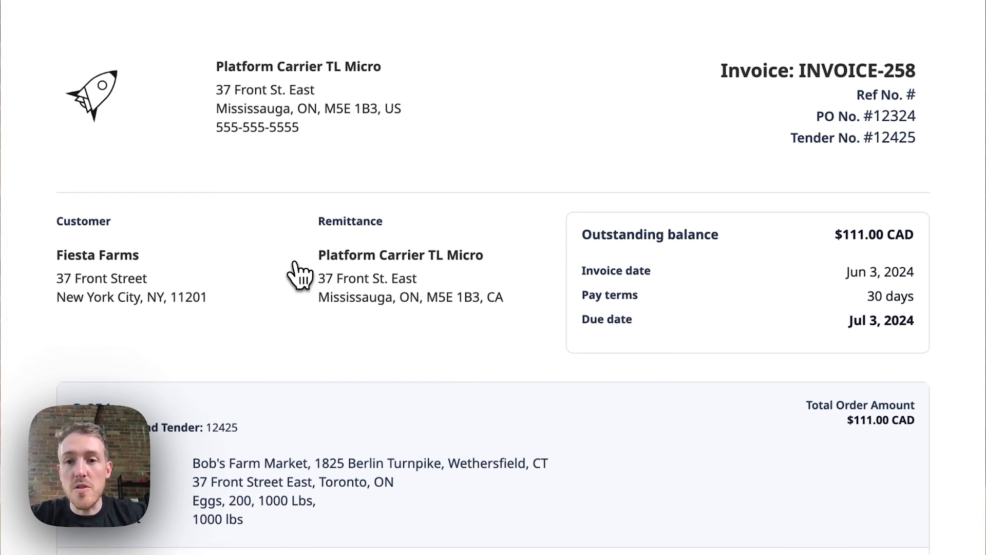
scroll("down", 3)
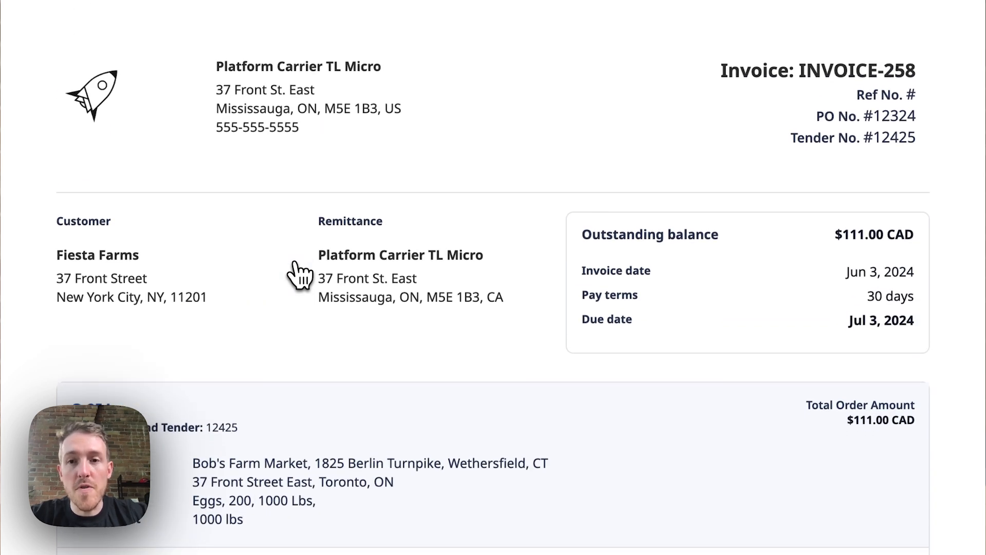
scroll("down", 3)
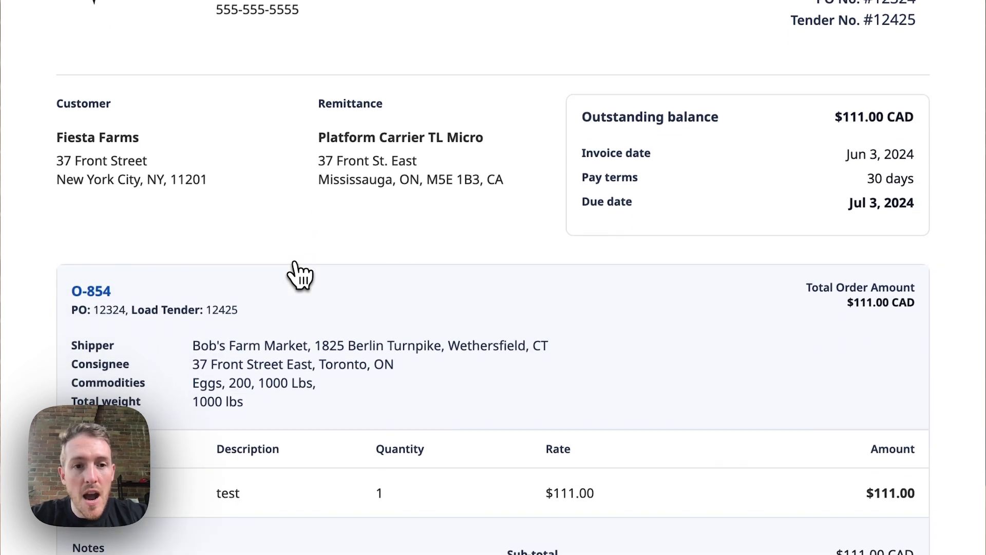
mouse_move(161, 331)
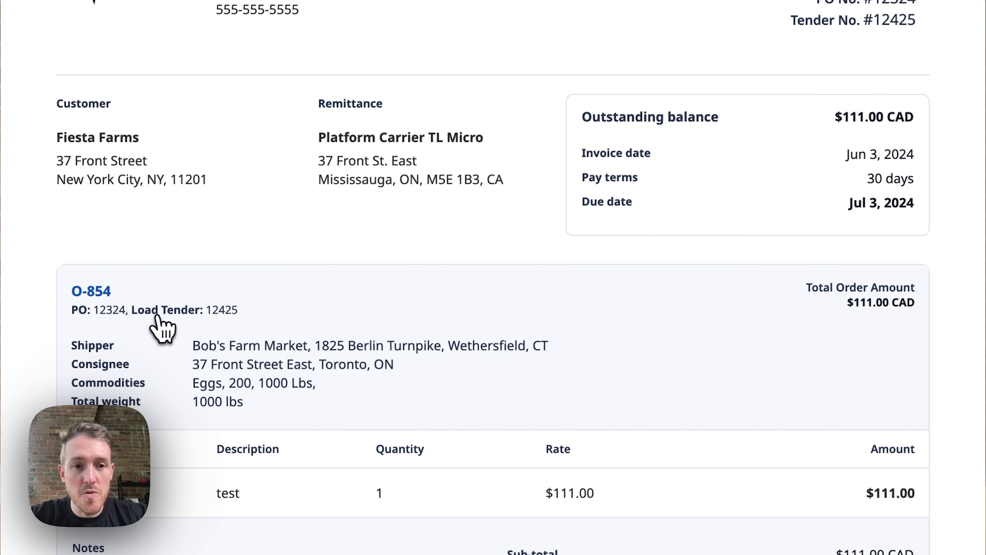
mouse_move(284, 328)
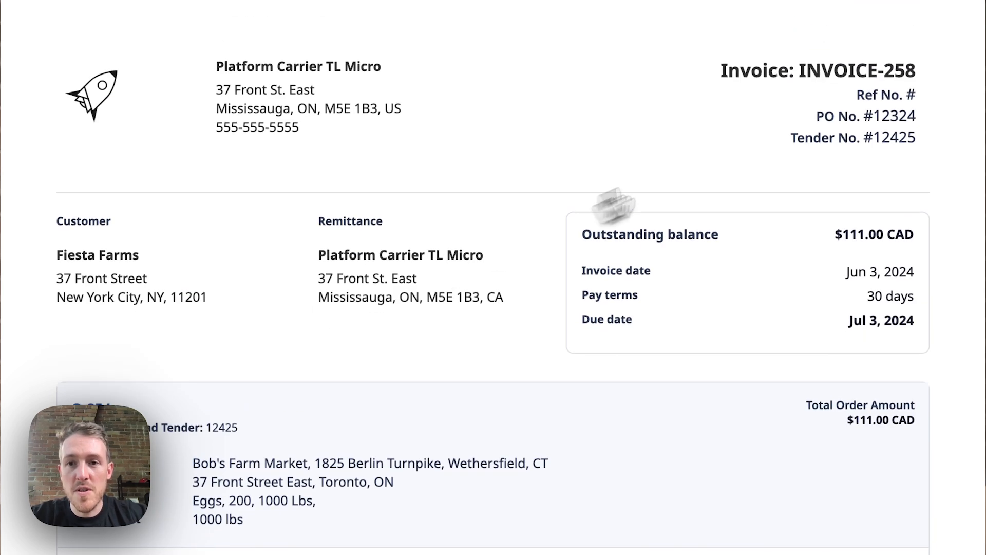
mouse_move(965, 133)
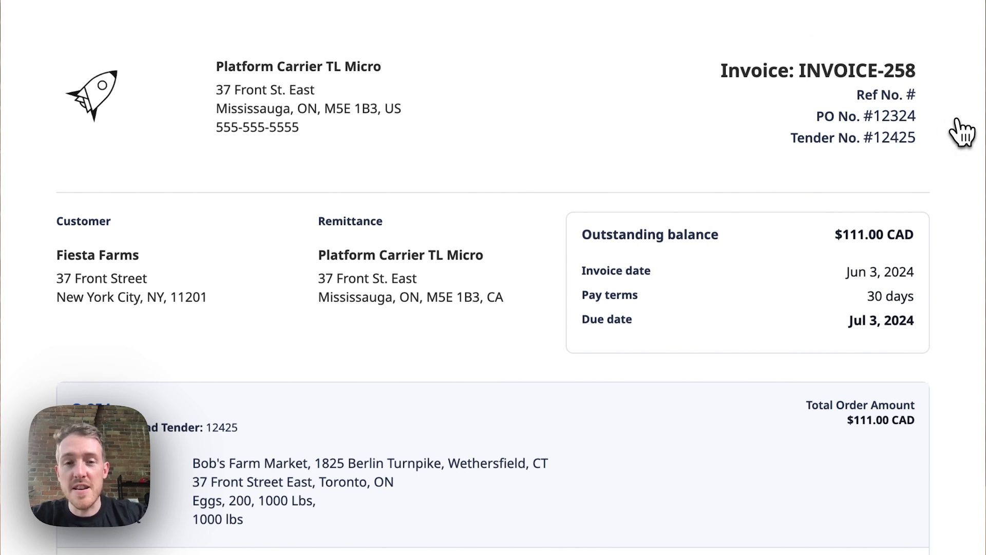
scroll("down", 3)
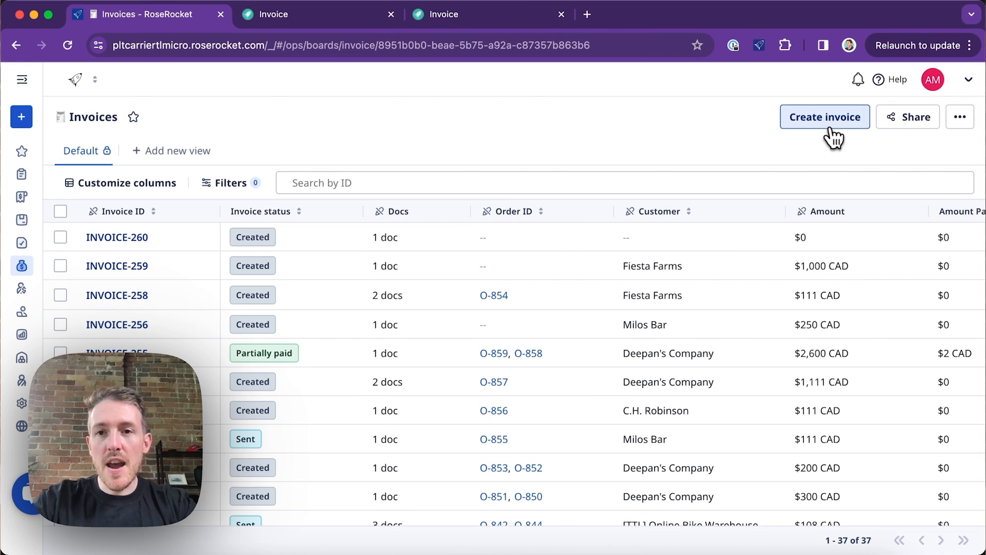
Start a standalone invoice for customer Fiesta Farms with an Equipment Storage line item
left_click(825, 117)
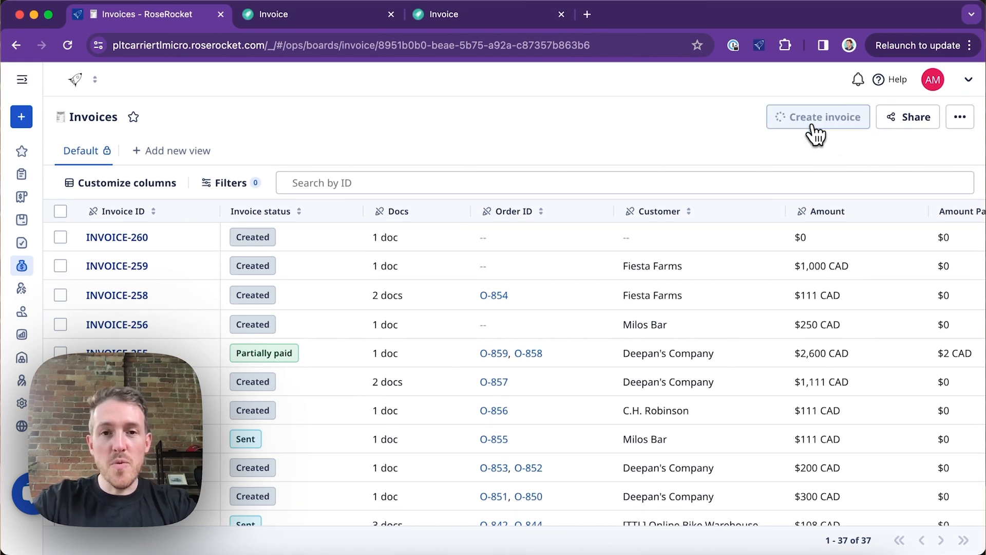
left_click(818, 116)
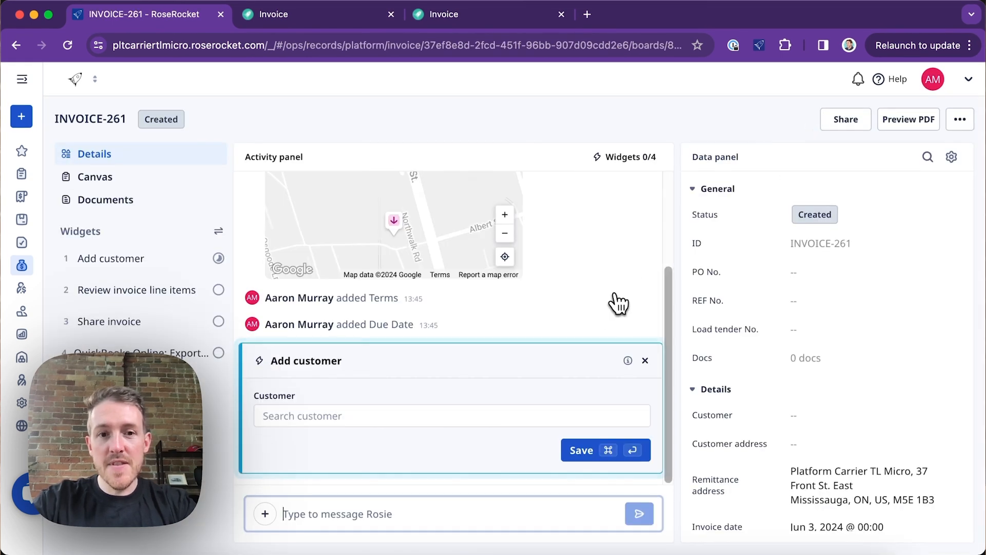
type("fis")
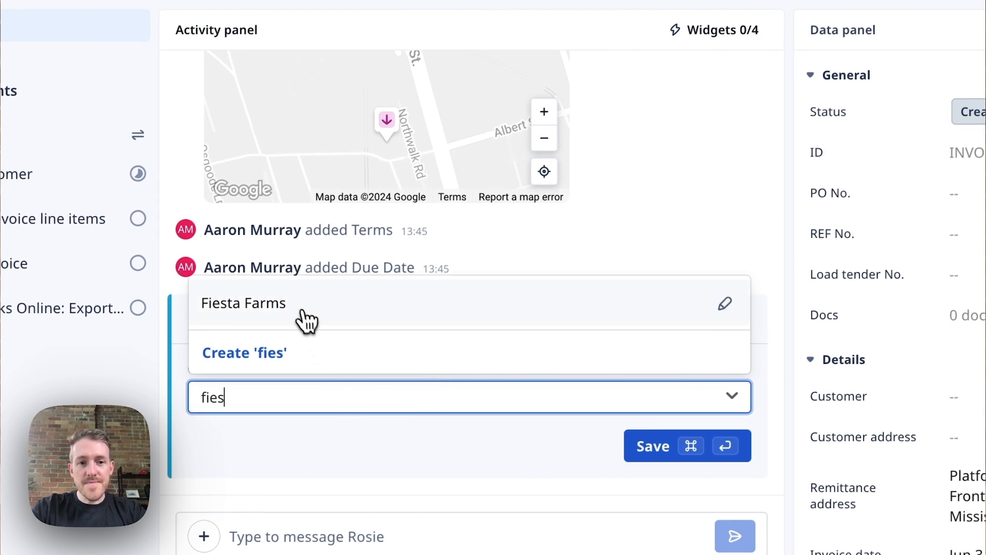
left_click(243, 303)
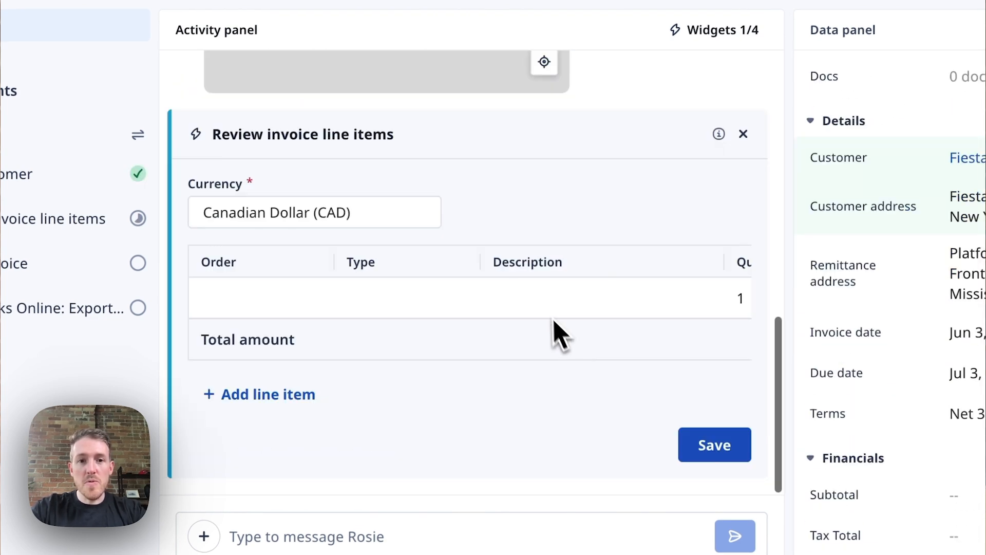
type("Storage")
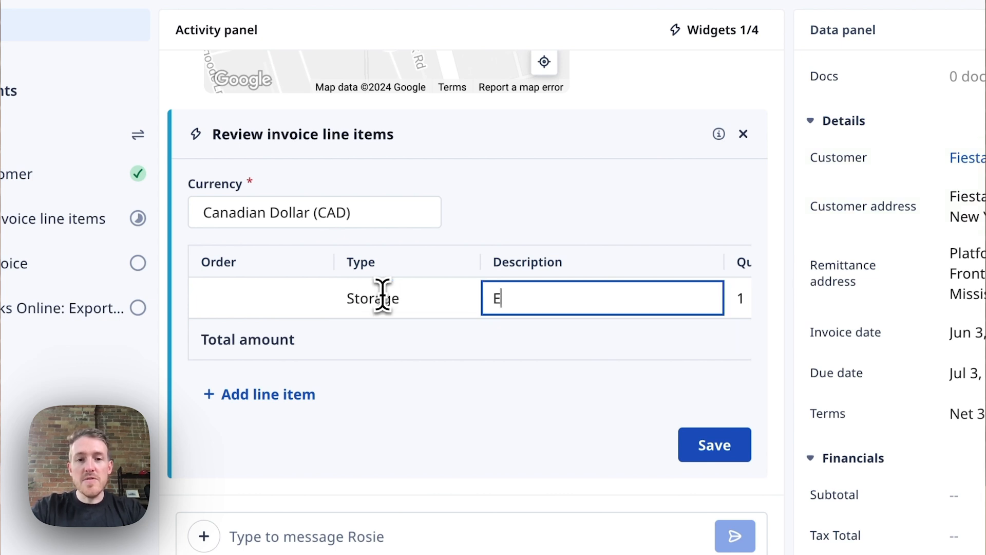
type("quipment")
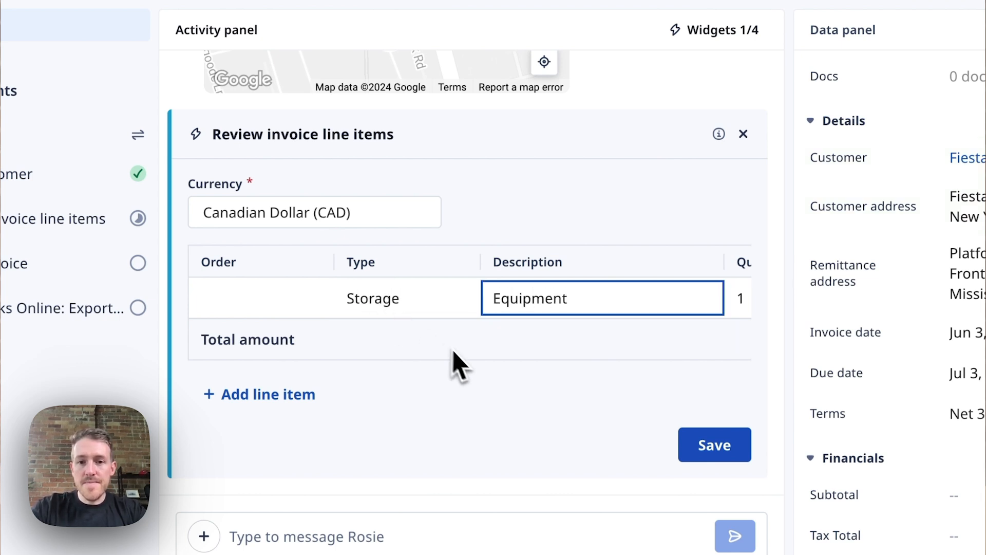
scroll("right", 3)
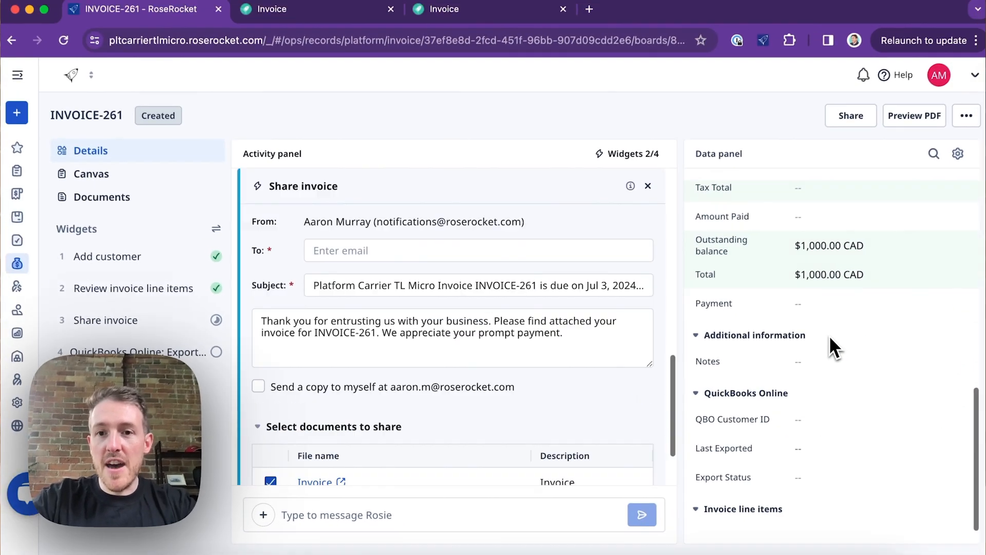
Add a note describing the charge for equipment storage to the invoice
left_click(871, 362)
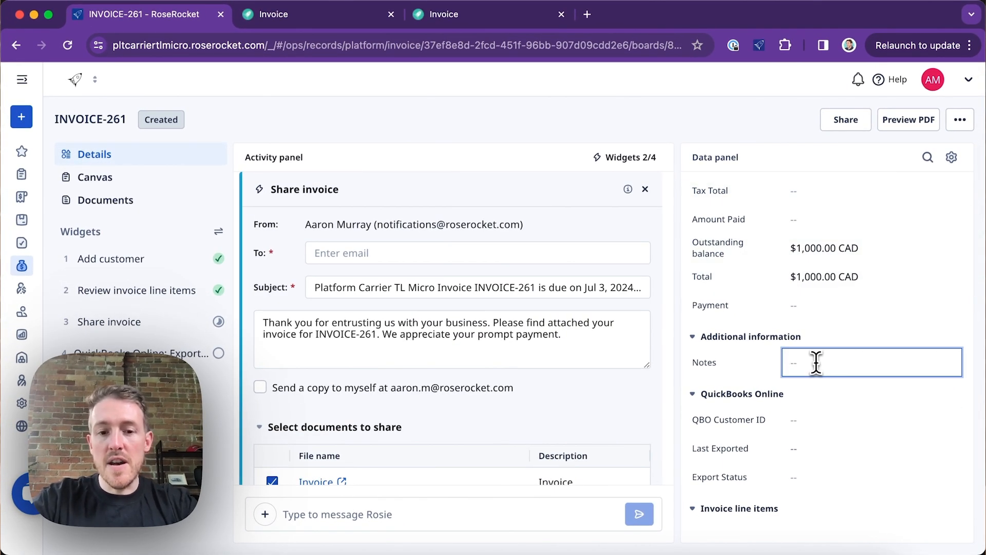
type("Charge for E")
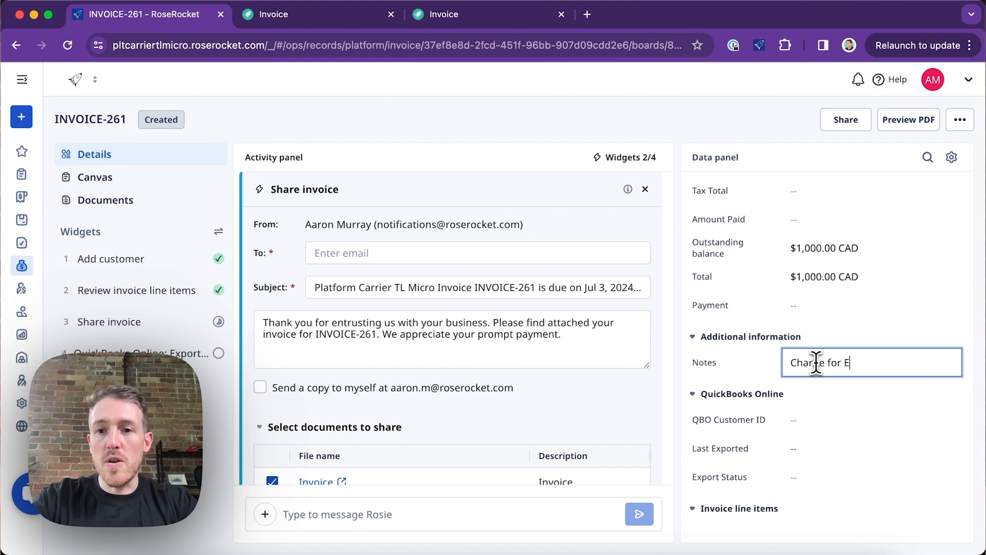
type("quipment Stor")
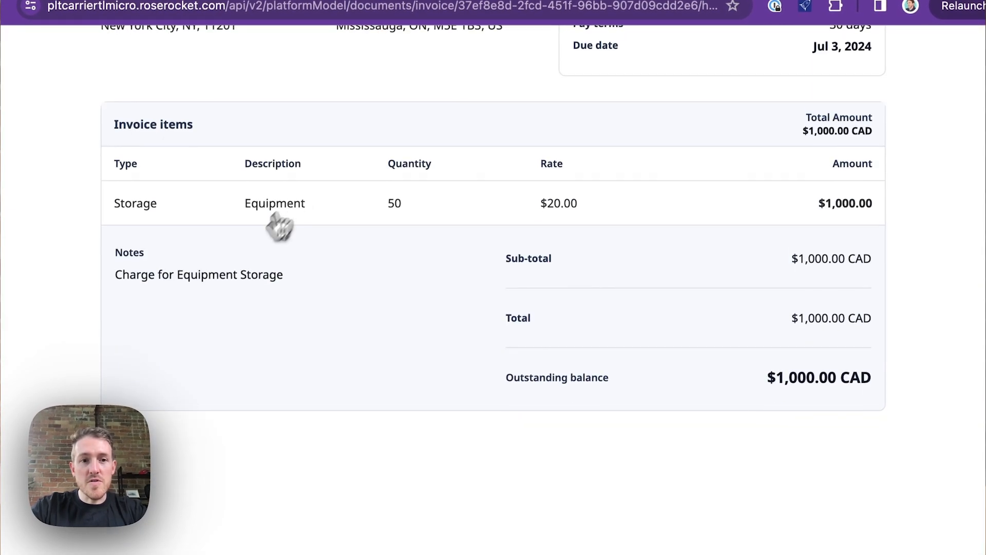
Scroll back up the invoice preview to confirm the note before returning to Invoice Items
scroll("up", 3)
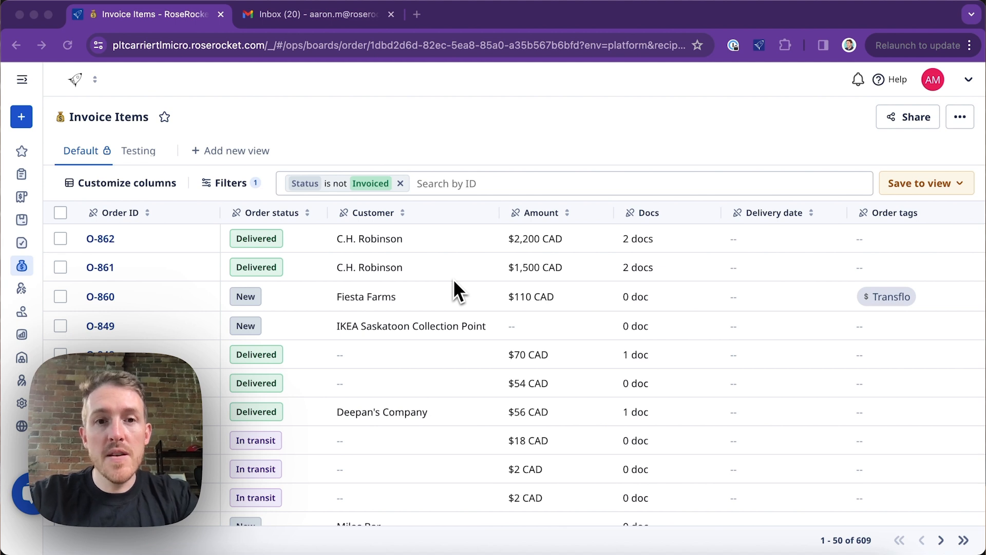
mouse_move(362, 267)
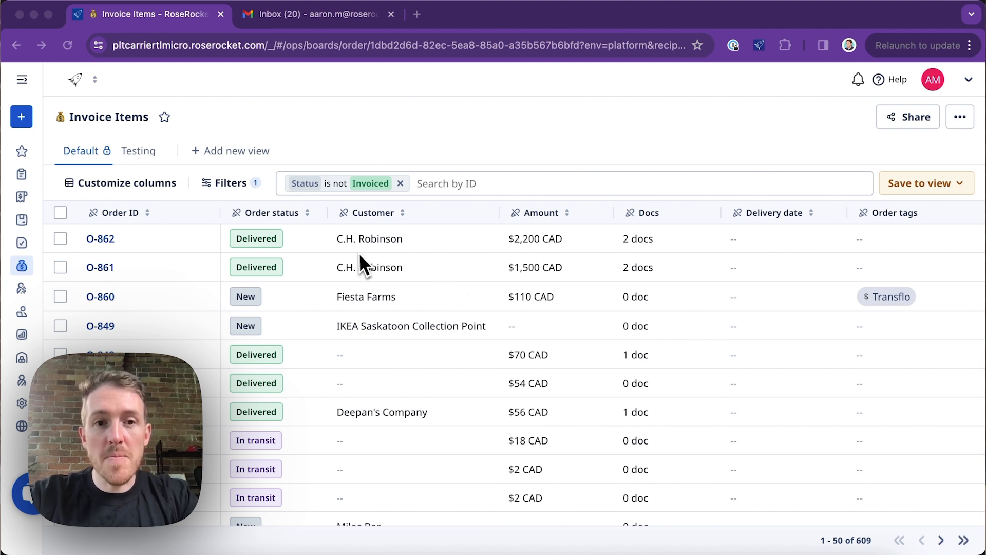
mouse_move(397, 273)
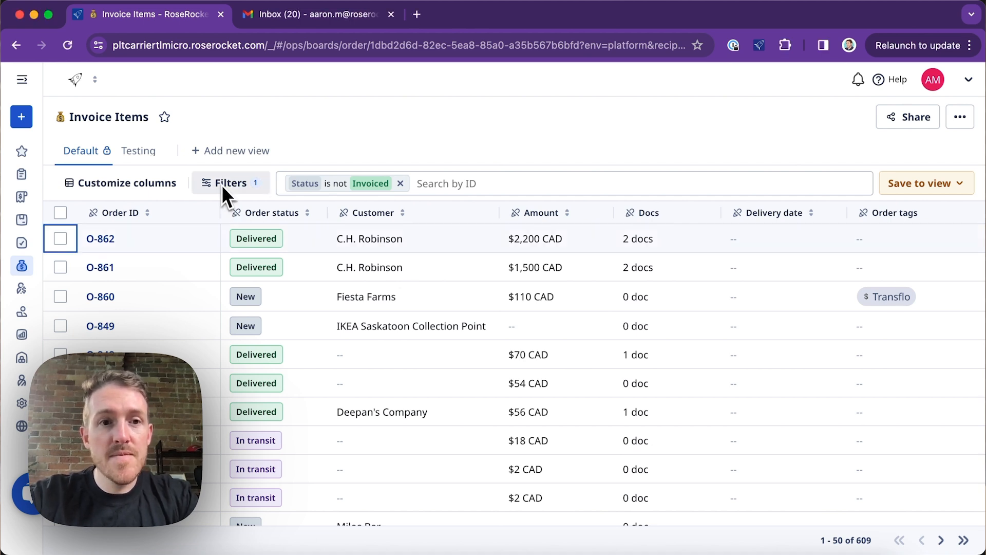
Filter the uninvoiced orders to Customer contains C.H. Robinson
left_click(21, 79)
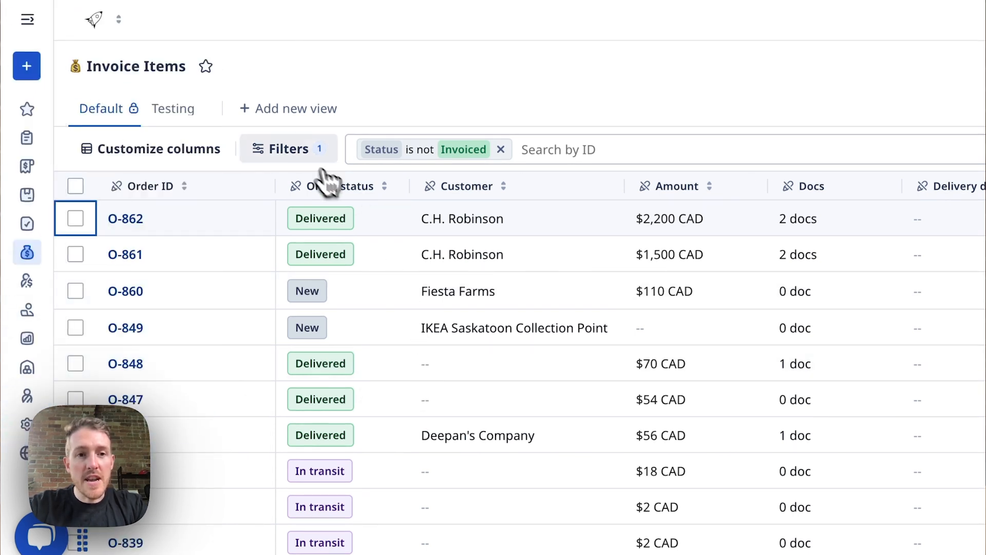
left_click(289, 148)
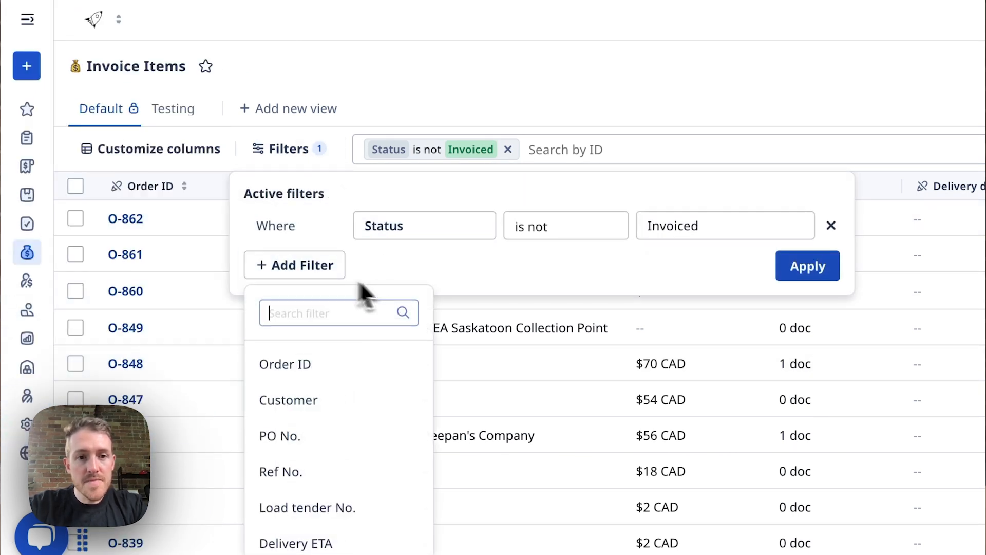
type("c")
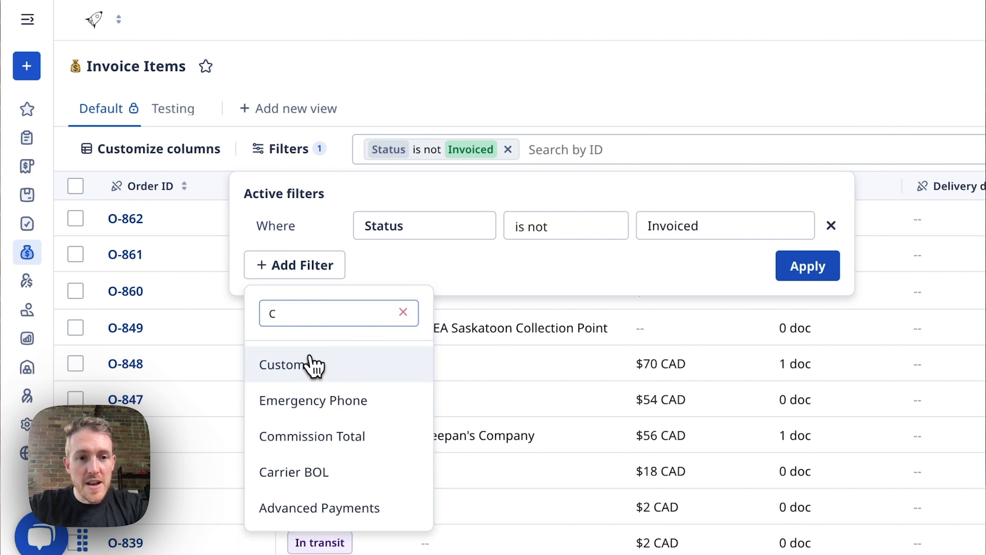
left_click(283, 365)
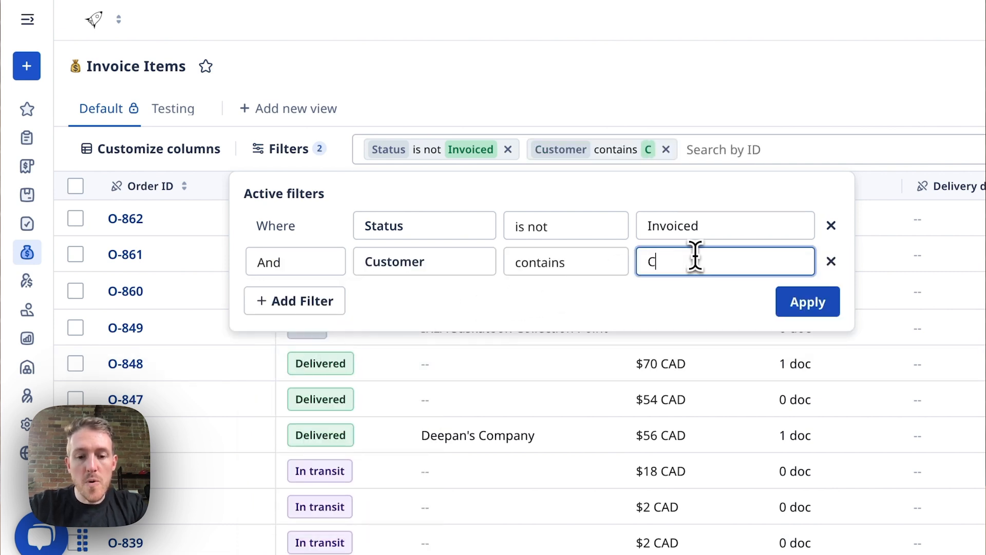
type(".H. Robinson")
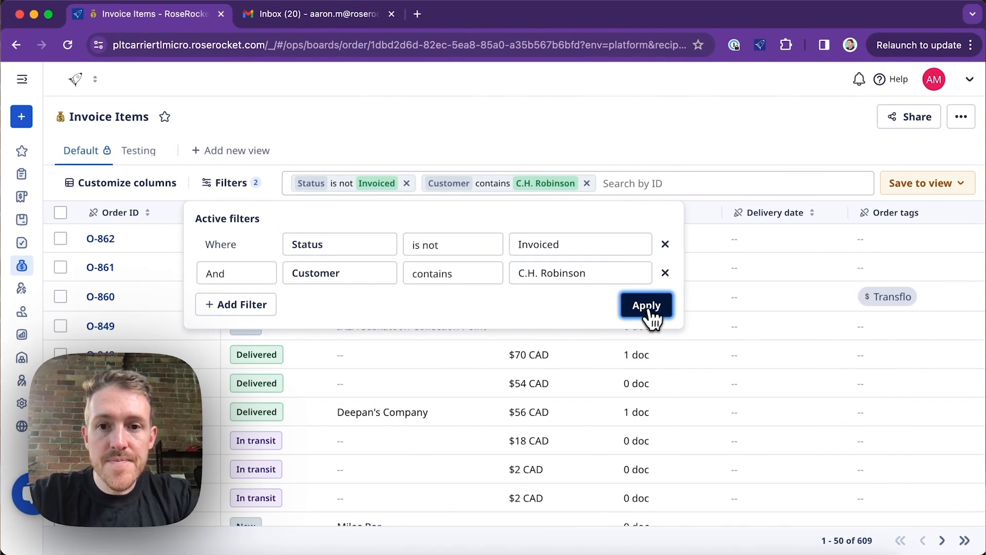
left_click(645, 306)
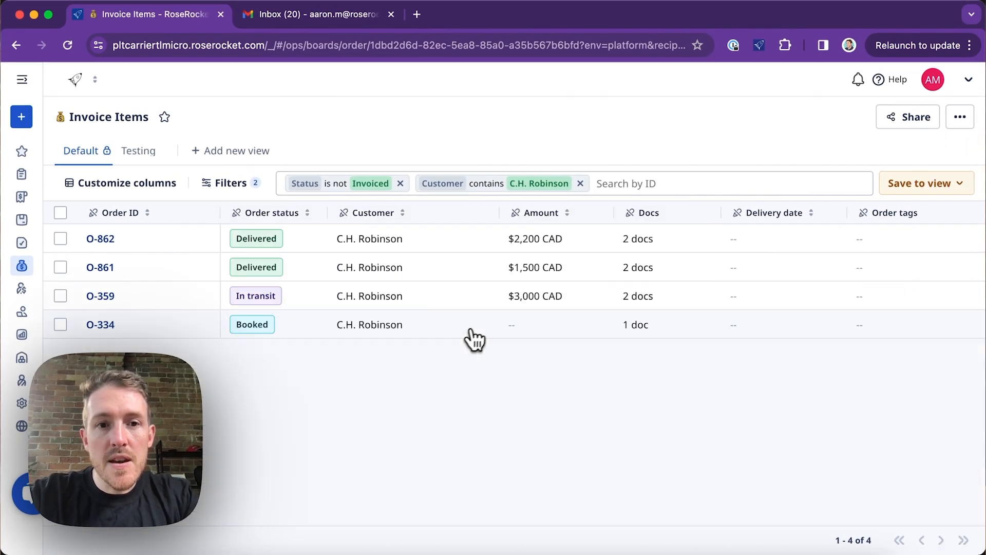
mouse_move(271, 283)
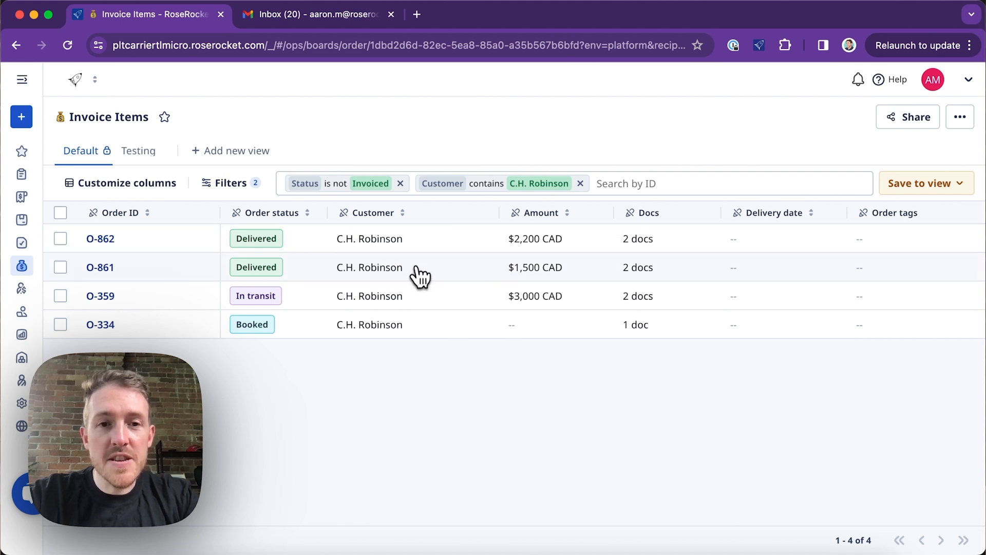
Combine orders O-862 and O-861 into one new invoice, INVOICE-264
left_click(59, 238)
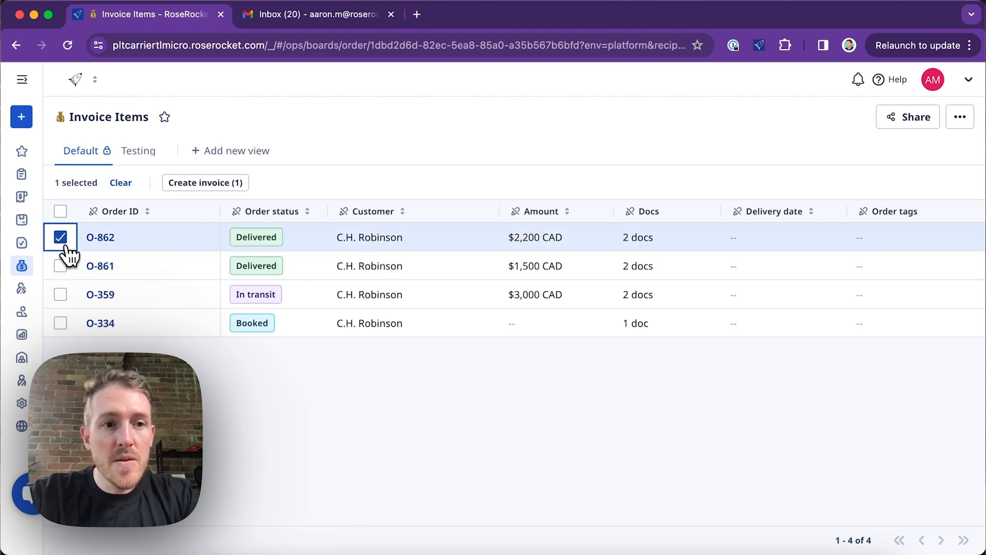
left_click(59, 265)
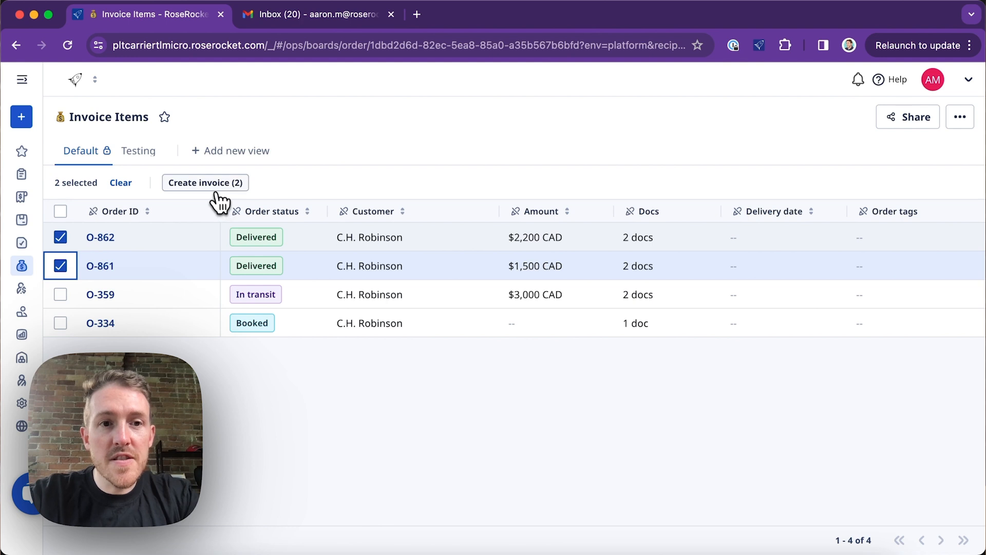
left_click(204, 183)
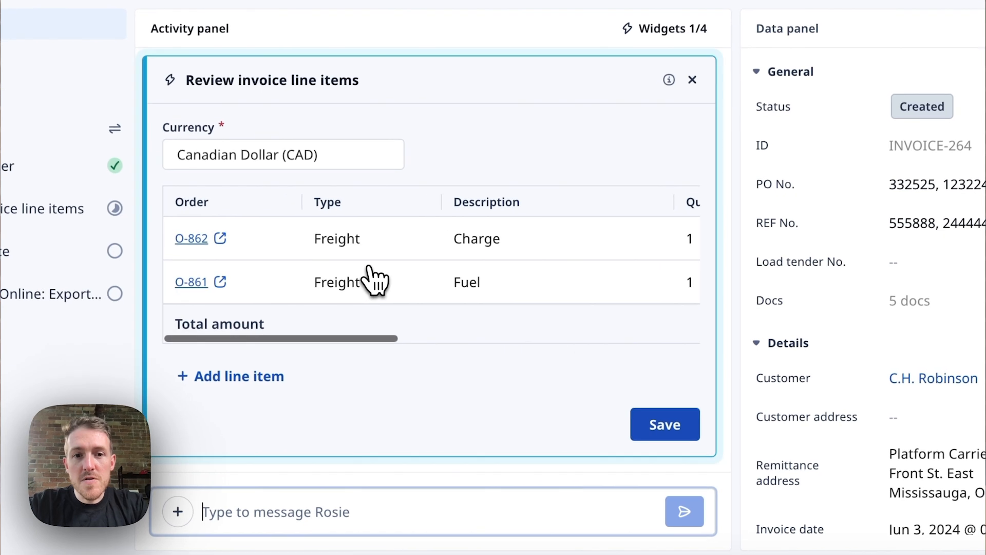
Review and save INVOICE-264's two line items totalling $3,700.00 CAD
scroll("right", 3)
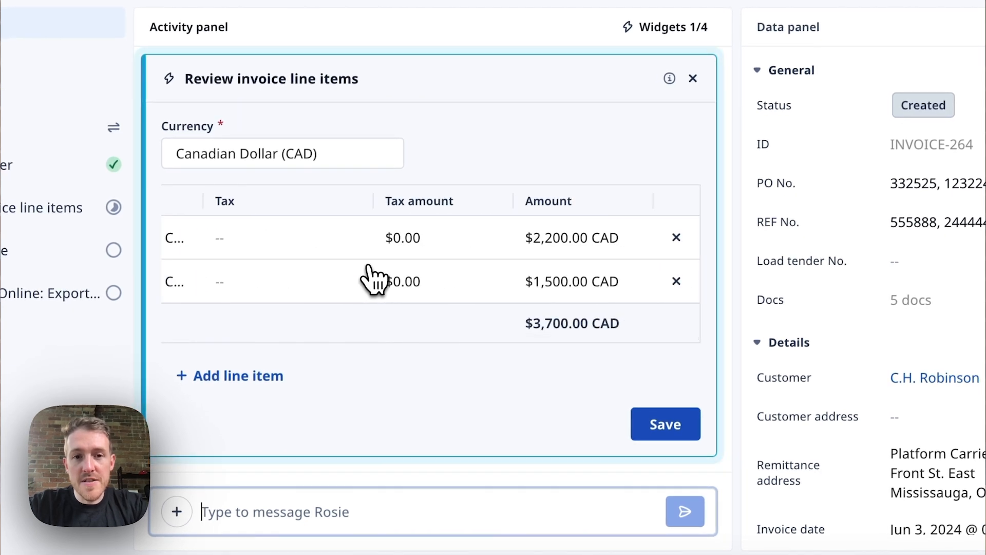
scroll("right", 3)
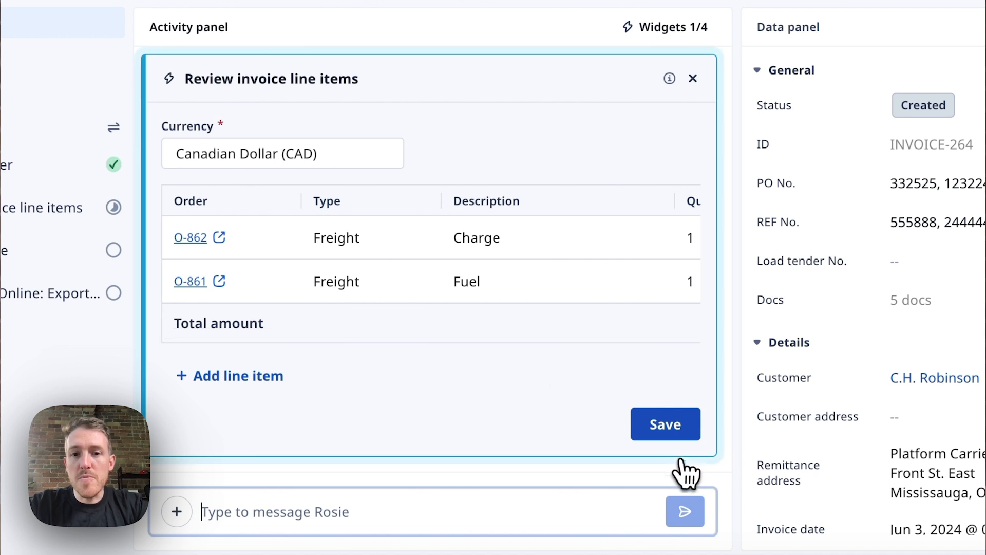
left_click(666, 423)
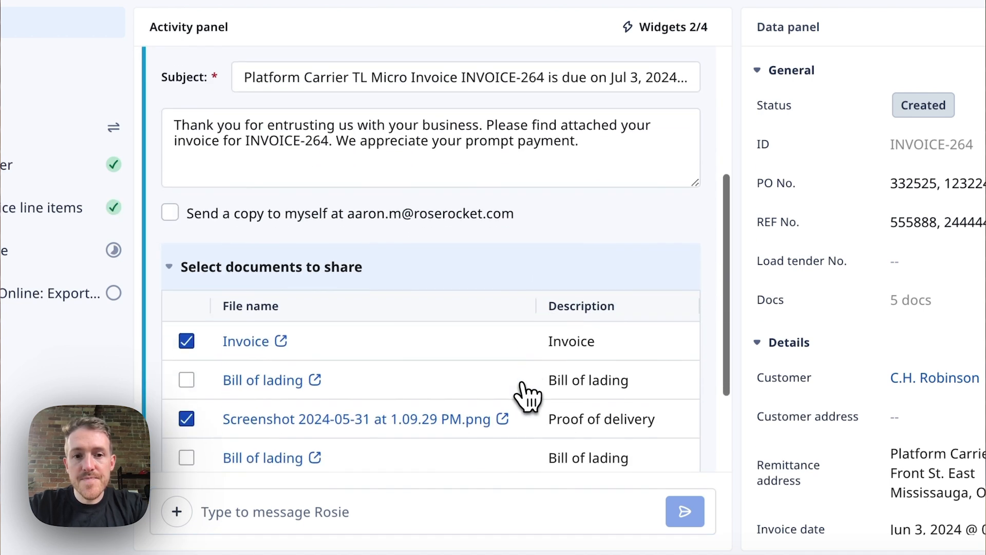
scroll("down", 3)
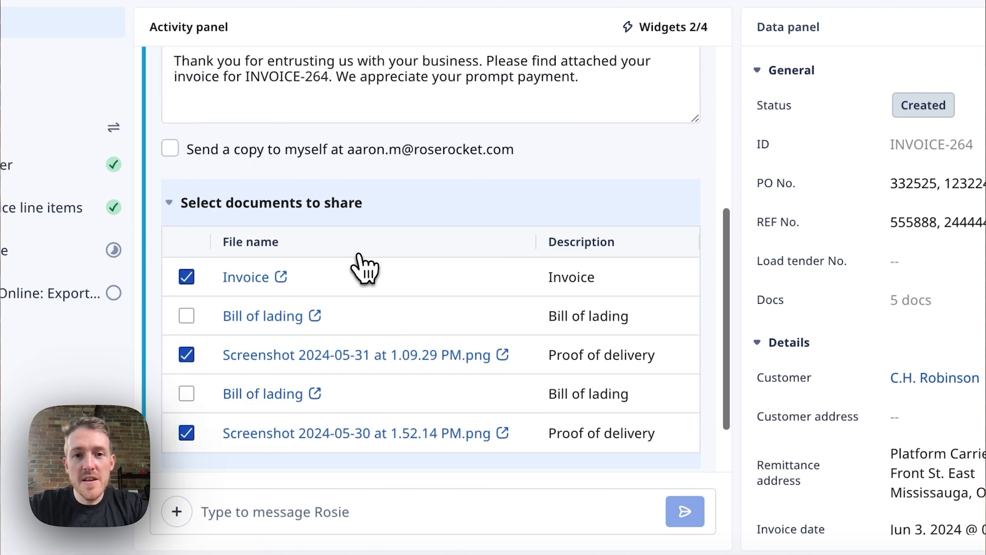
scroll("down", 3)
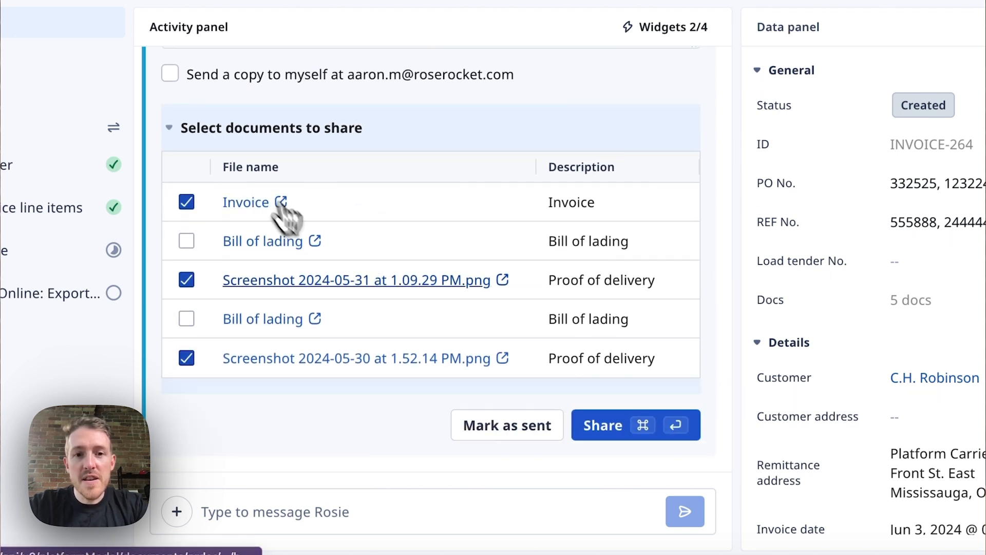
mouse_move(592, 357)
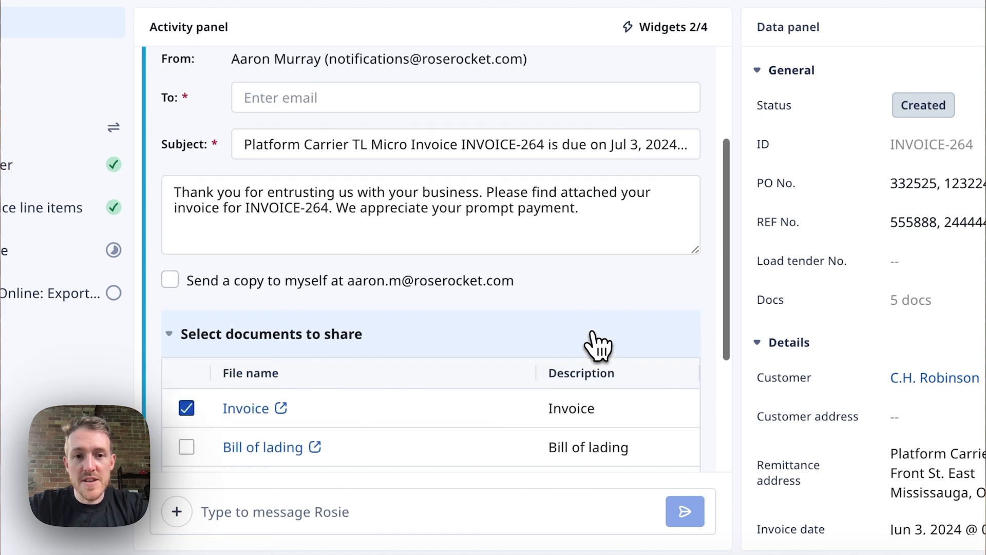
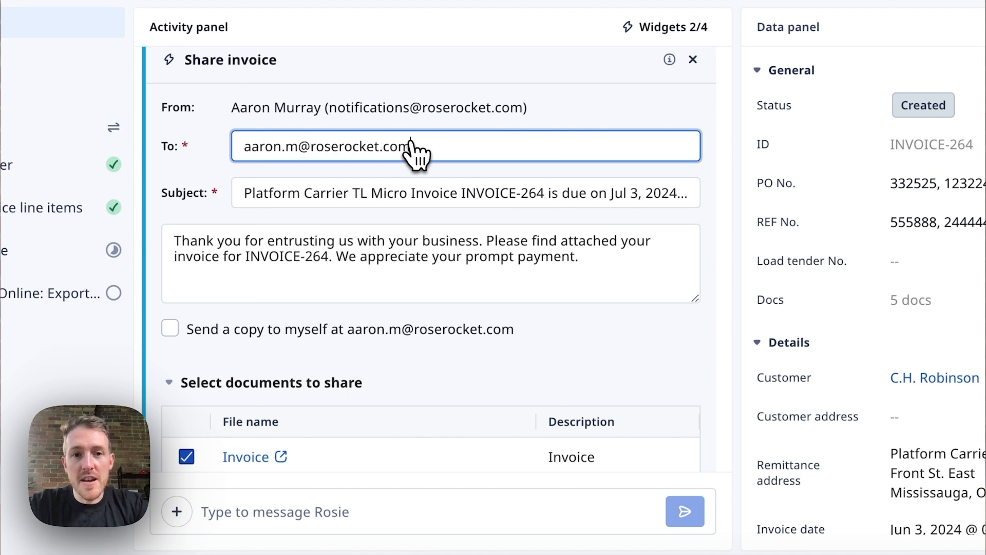
left_click(605, 426)
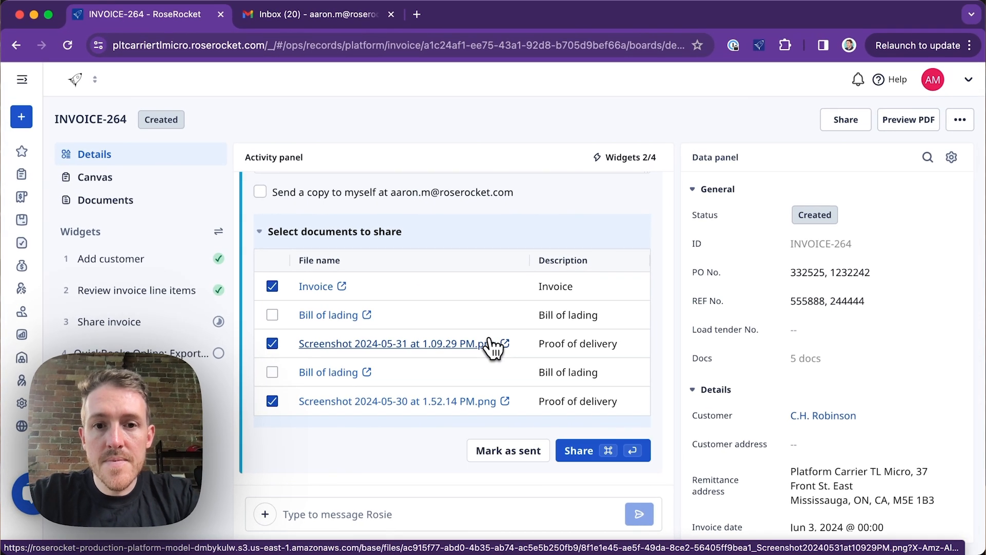
left_click(588, 451)
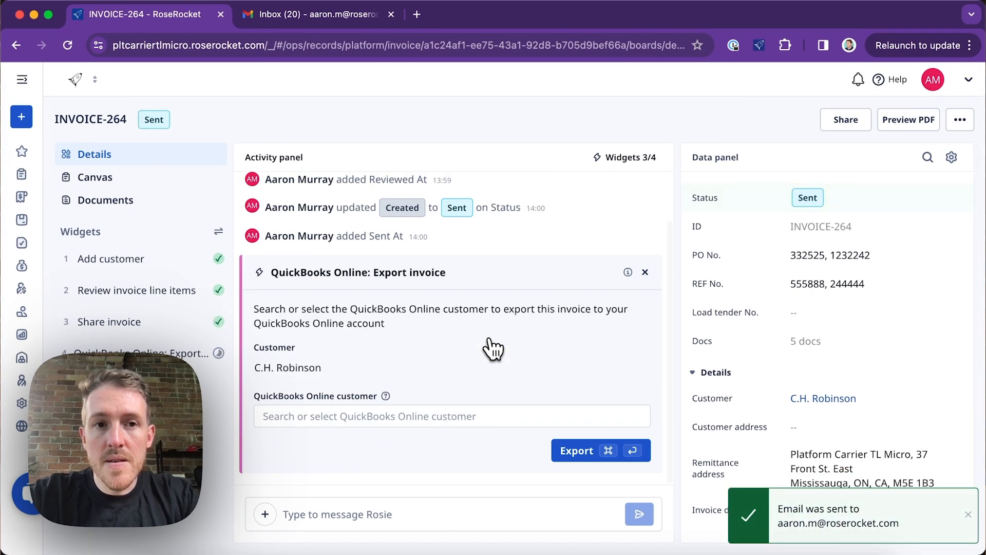
left_click(311, 15)
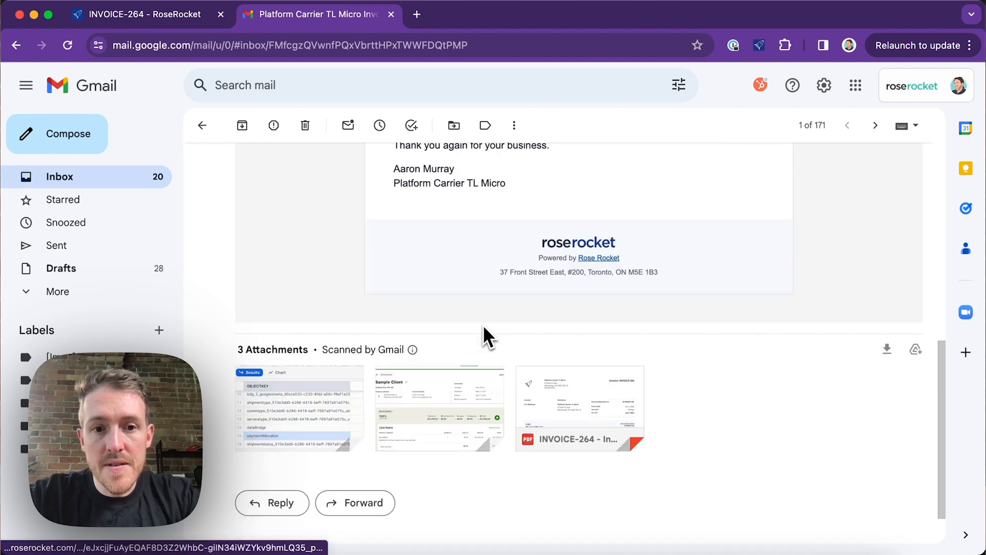
In Gmail, preview the INVOICE-264 PDF and the O-862 proof-of-delivery attachment
left_click(580, 407)
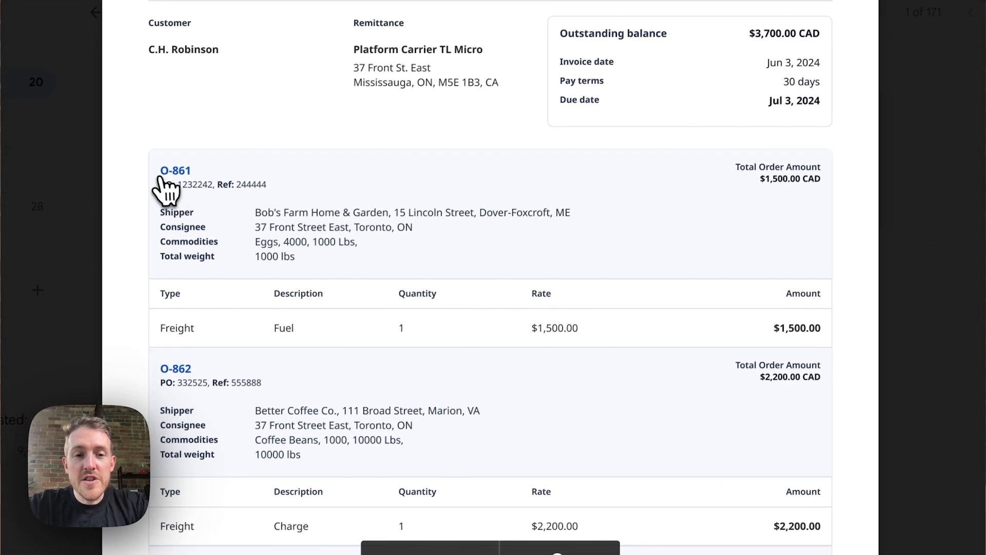
mouse_move(616, 352)
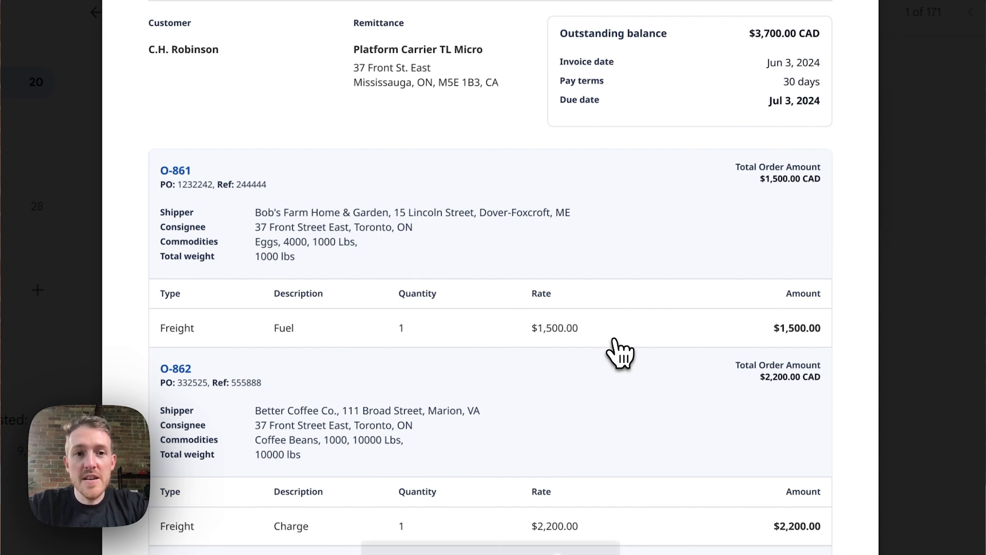
mouse_move(243, 199)
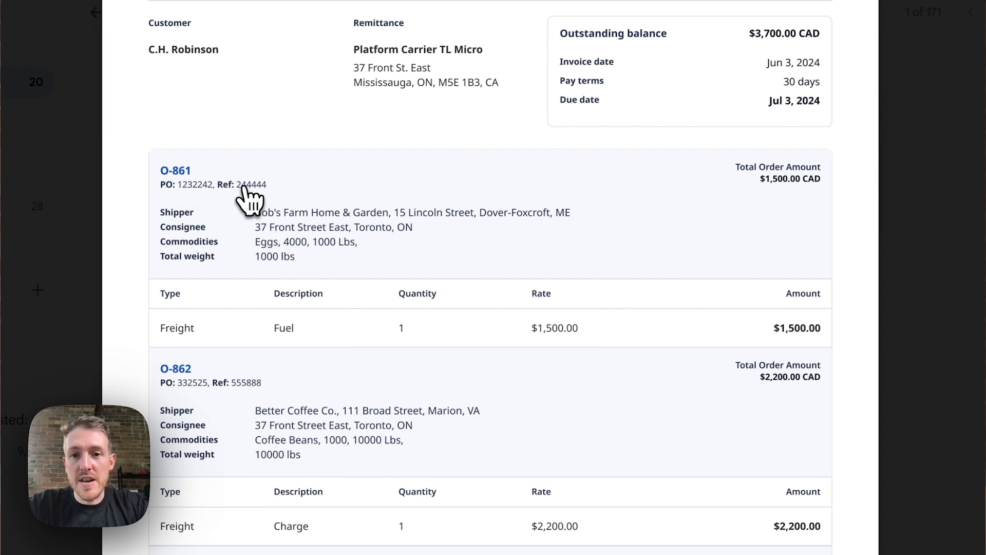
mouse_move(220, 208)
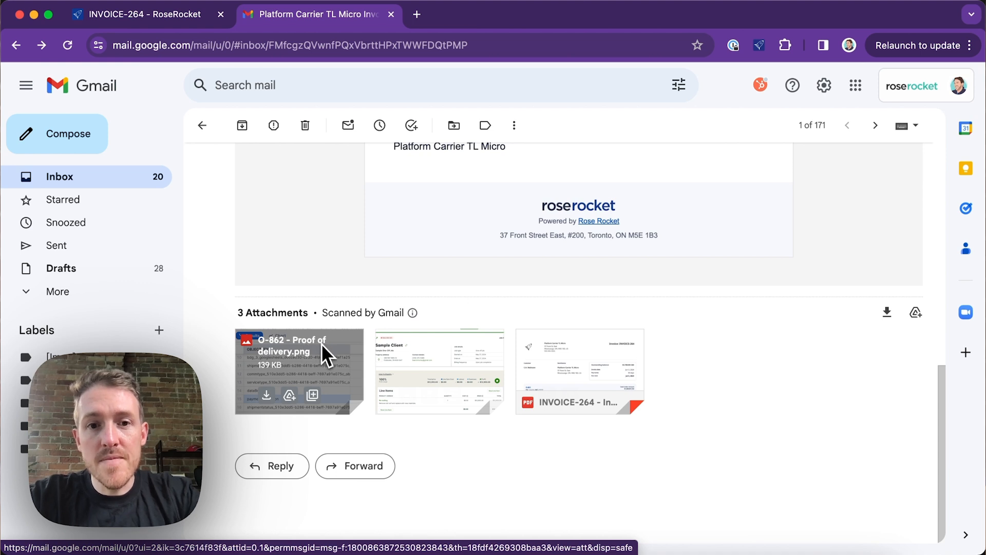
left_click(144, 14)
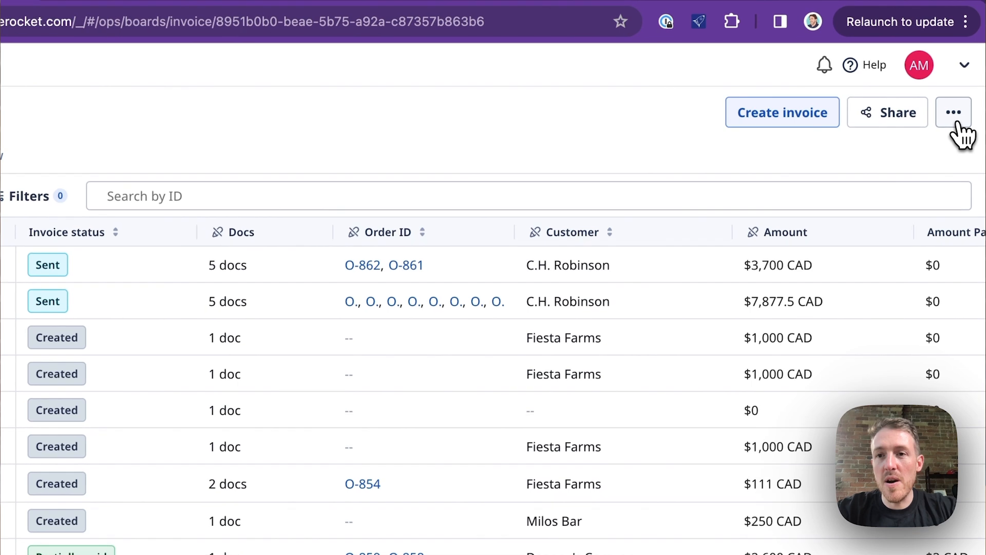
Start connecting a QuickBooks Online account from the Invoices board's extra actions
left_click(953, 112)
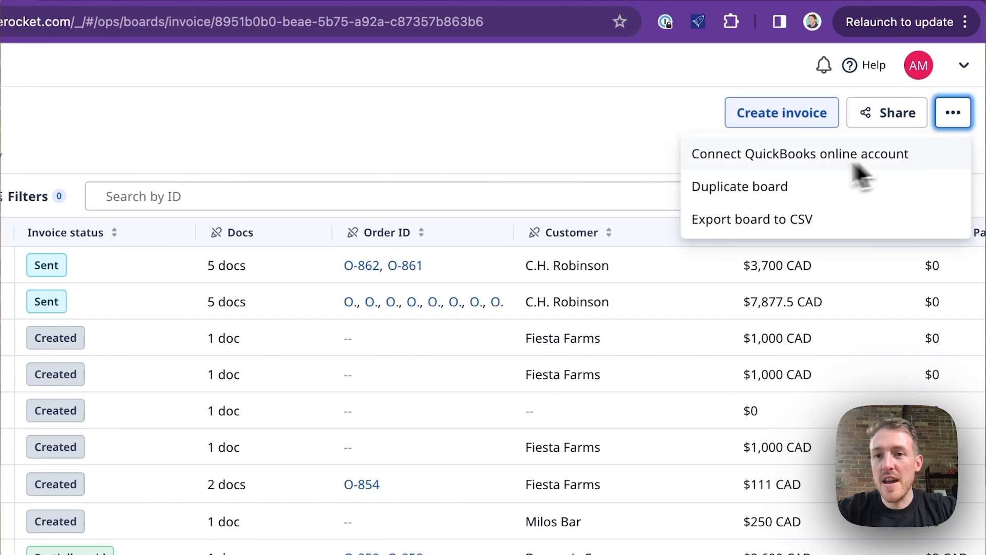
mouse_move(800, 167)
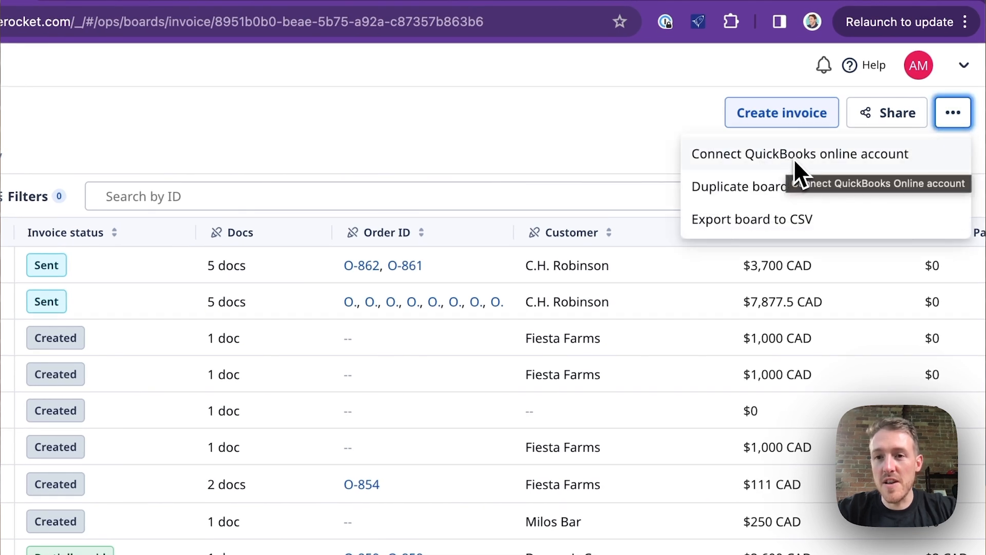
left_click(800, 154)
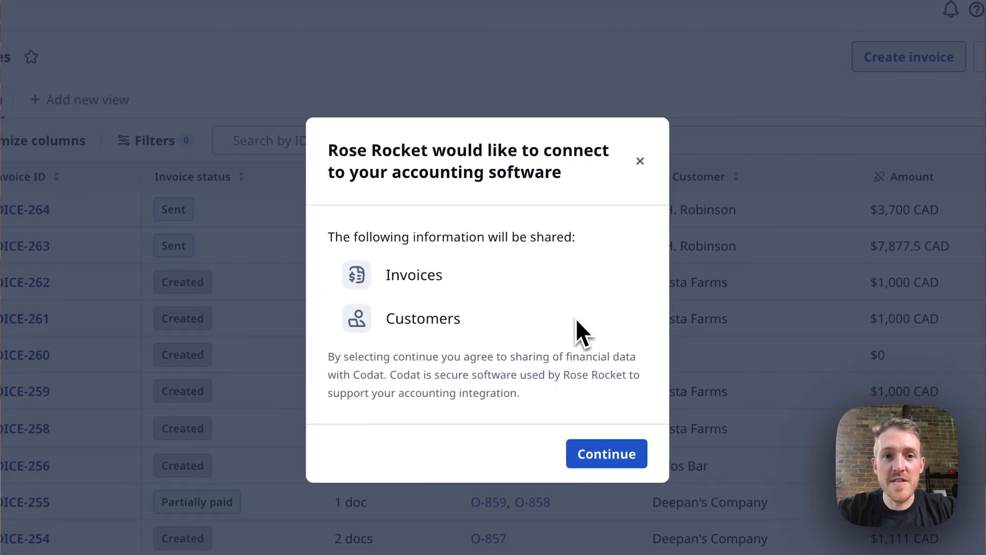
mouse_move(422, 152)
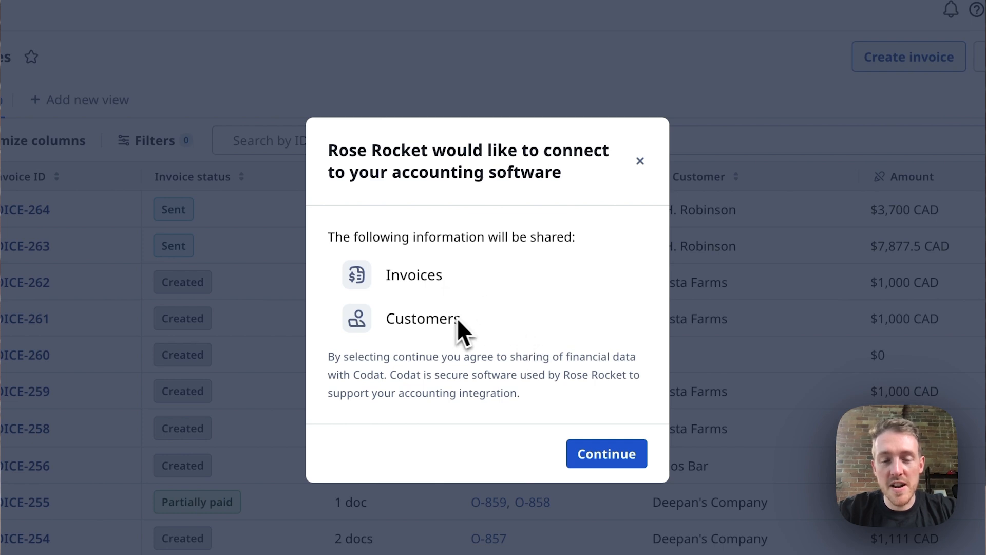
Agree to share invoices and customers, connect QuickBooks Online via Codat, and return to Invoices
left_click(606, 454)
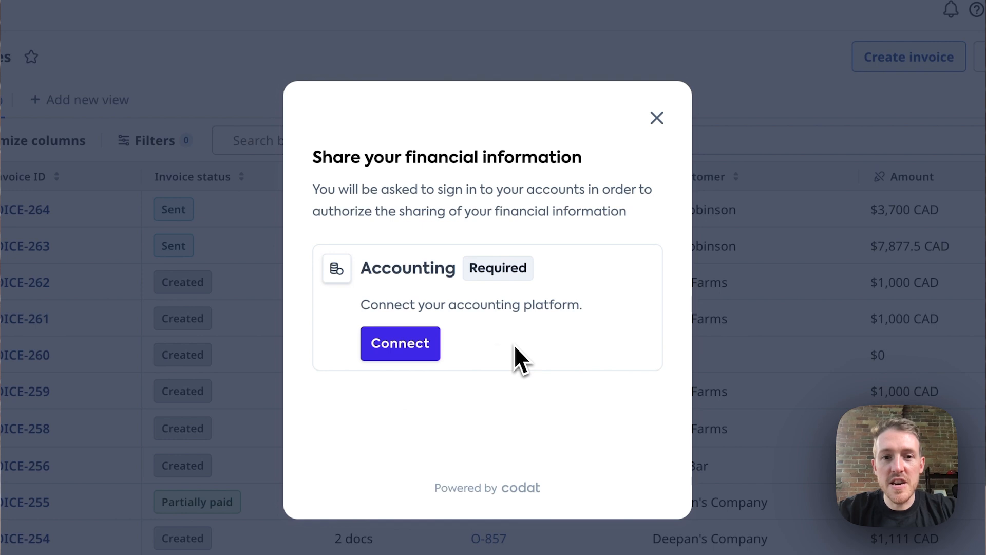
left_click(401, 343)
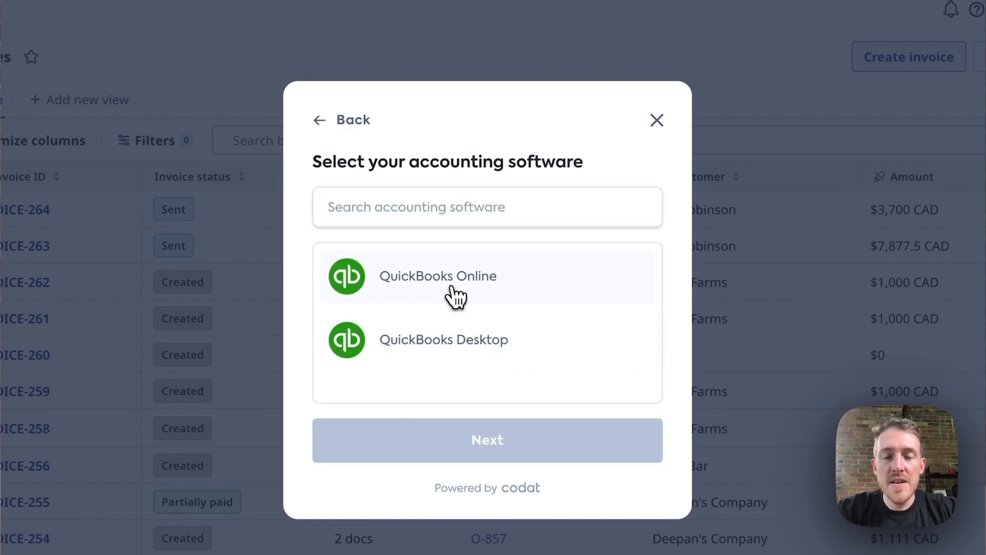
left_click(438, 276)
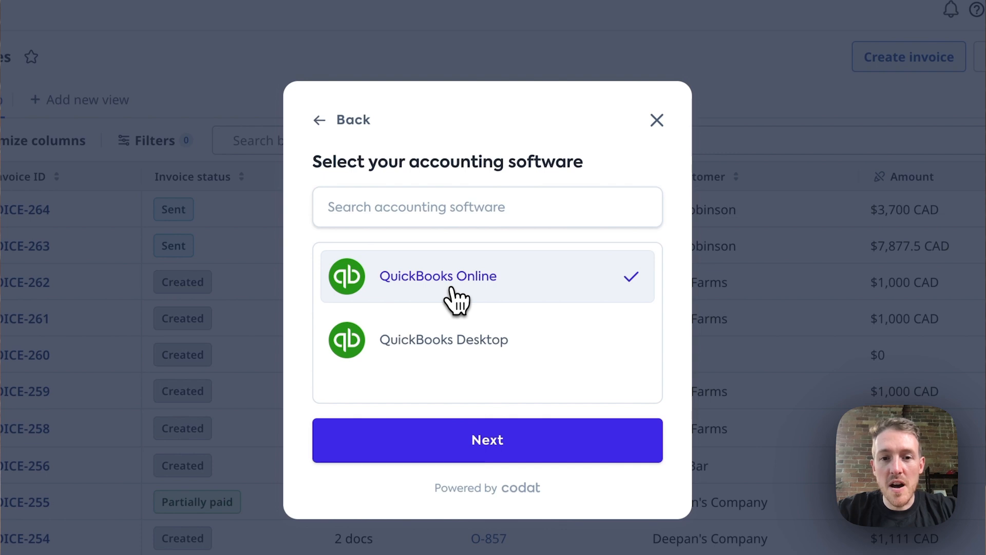
left_click(487, 440)
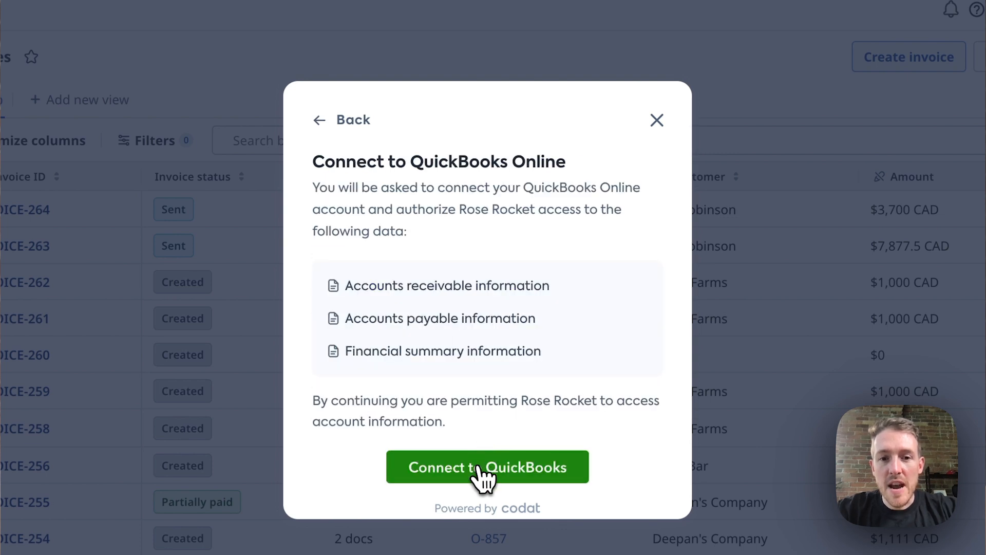
left_click(487, 467)
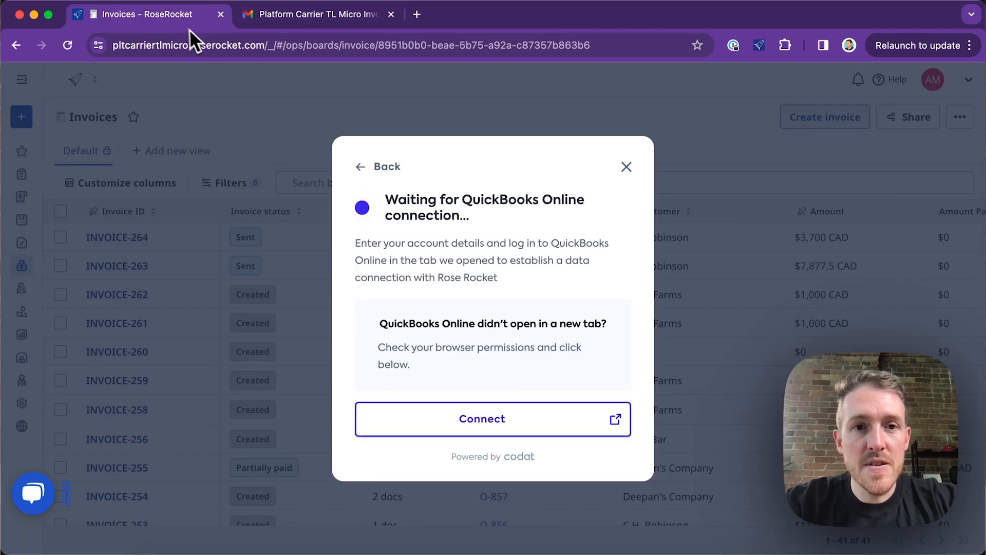
left_click(627, 166)
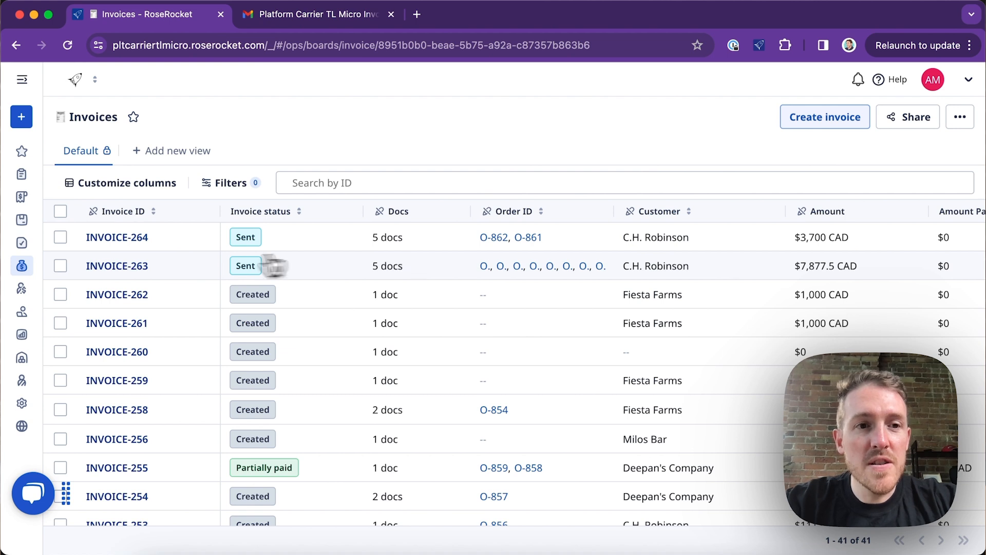
Choose C.H. Robinson (USD) as the QuickBooks Online customer for INVOICE-264's export
left_click(117, 238)
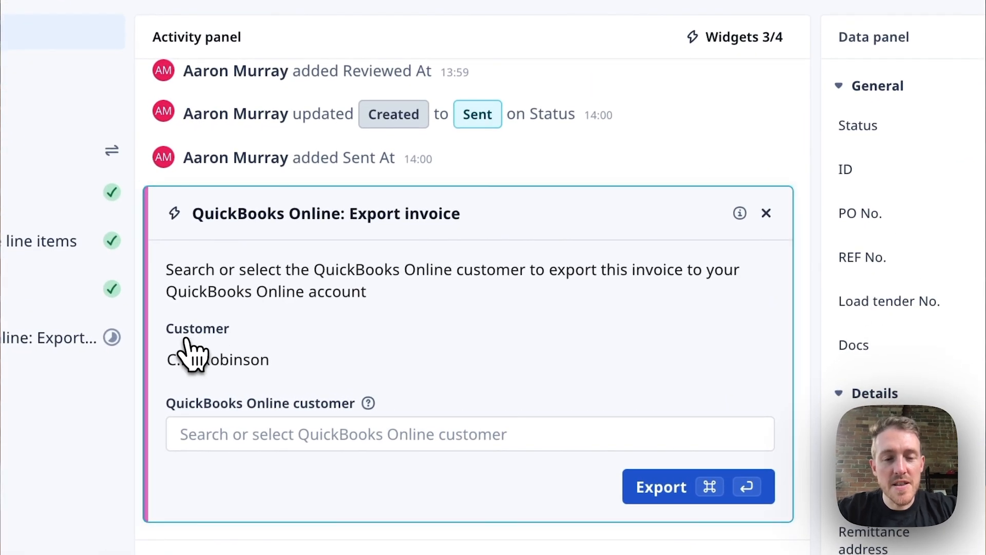
mouse_move(264, 378)
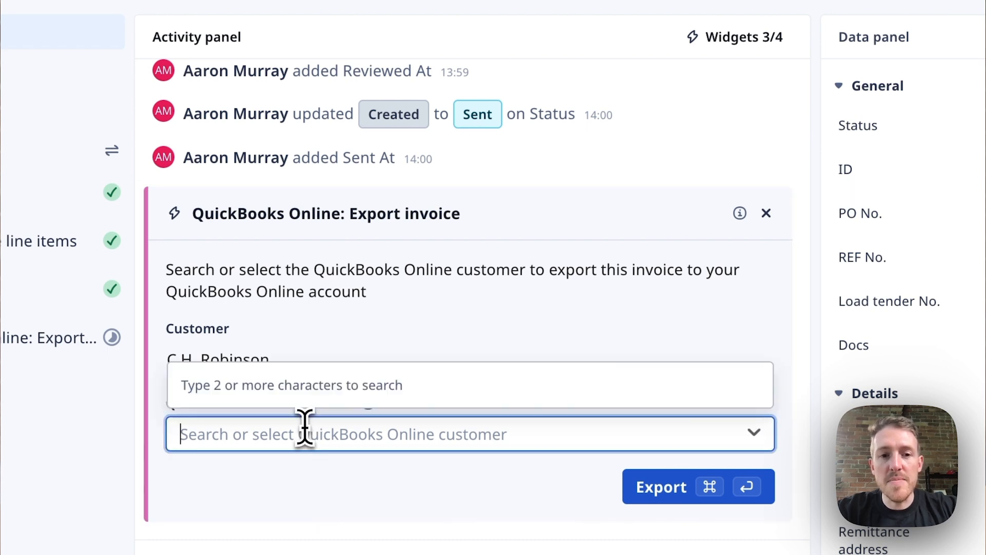
type("C.H")
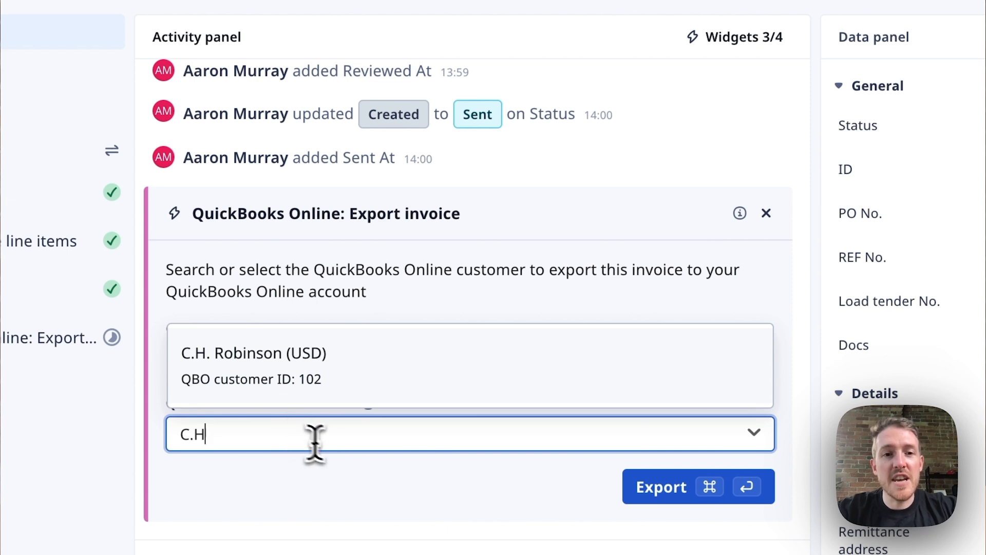
mouse_move(259, 369)
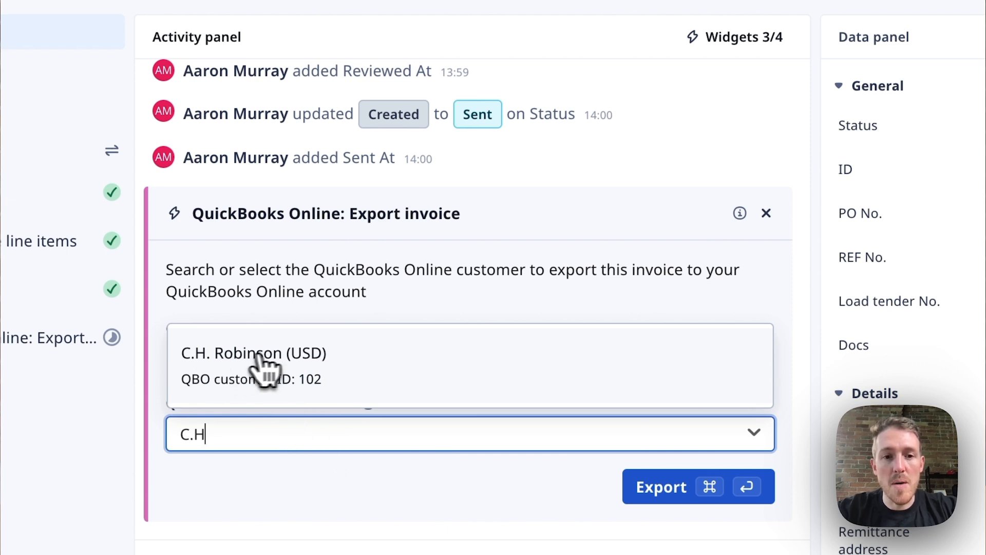
left_click(250, 353)
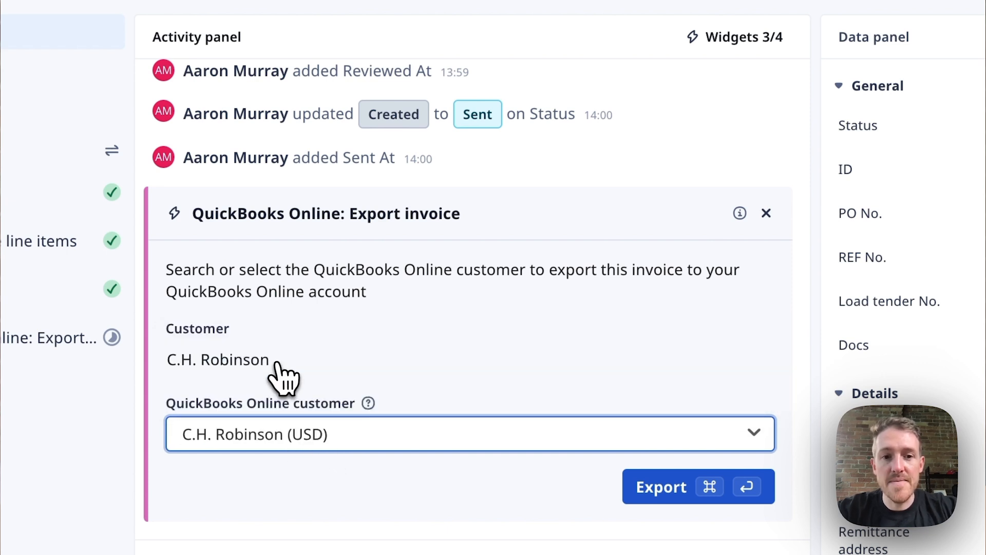